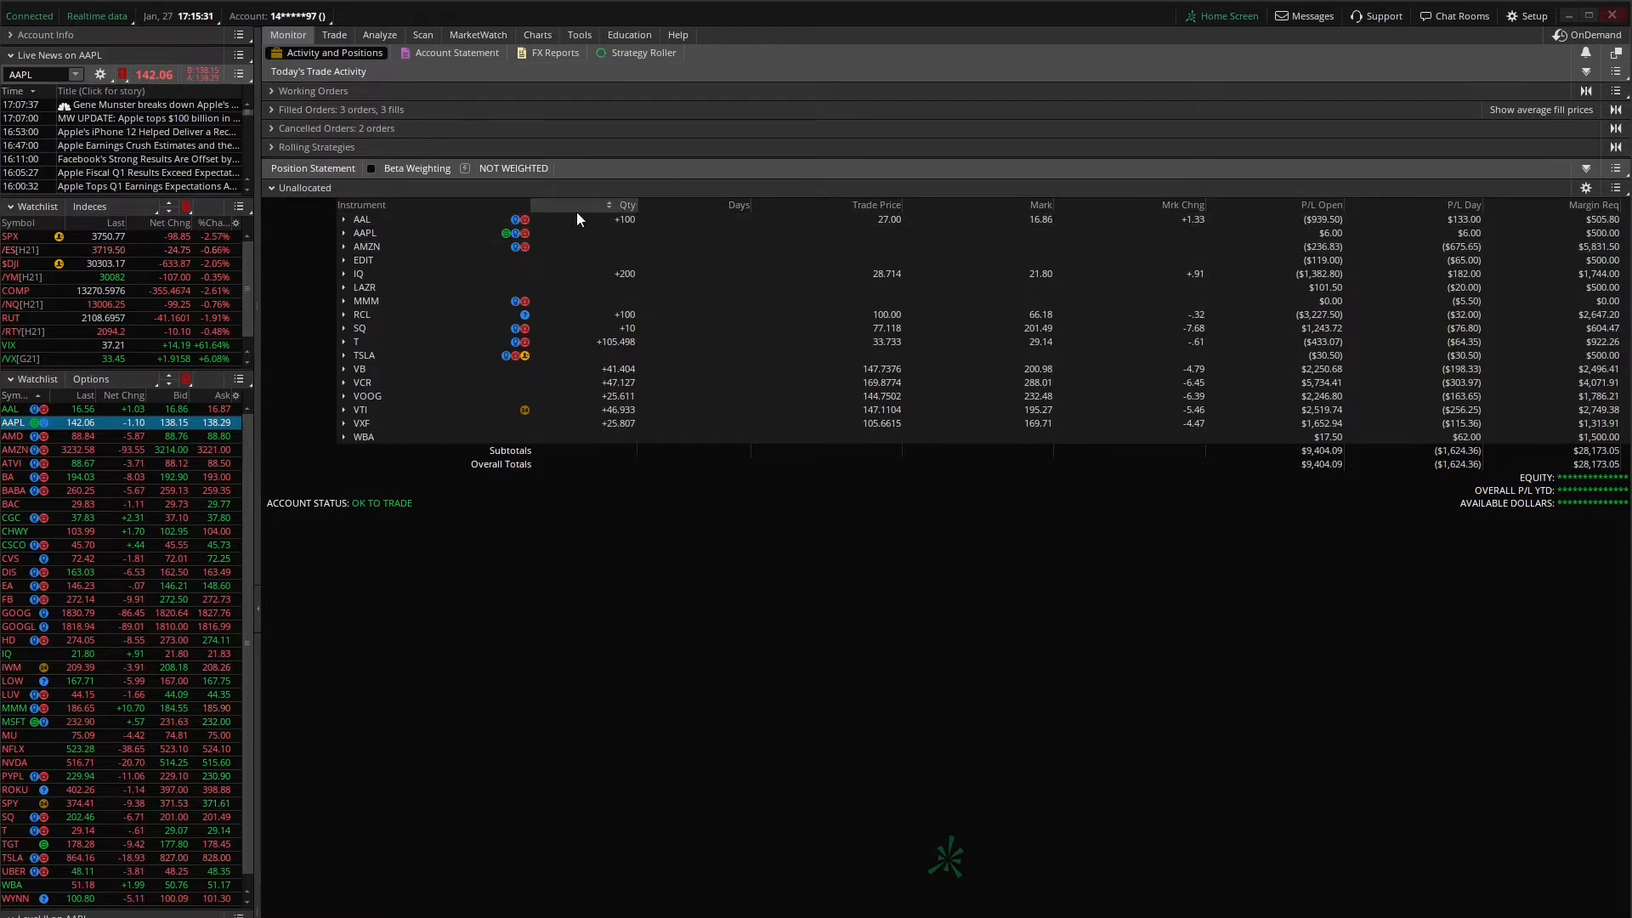
pyautogui.moveTo(1181, 204)
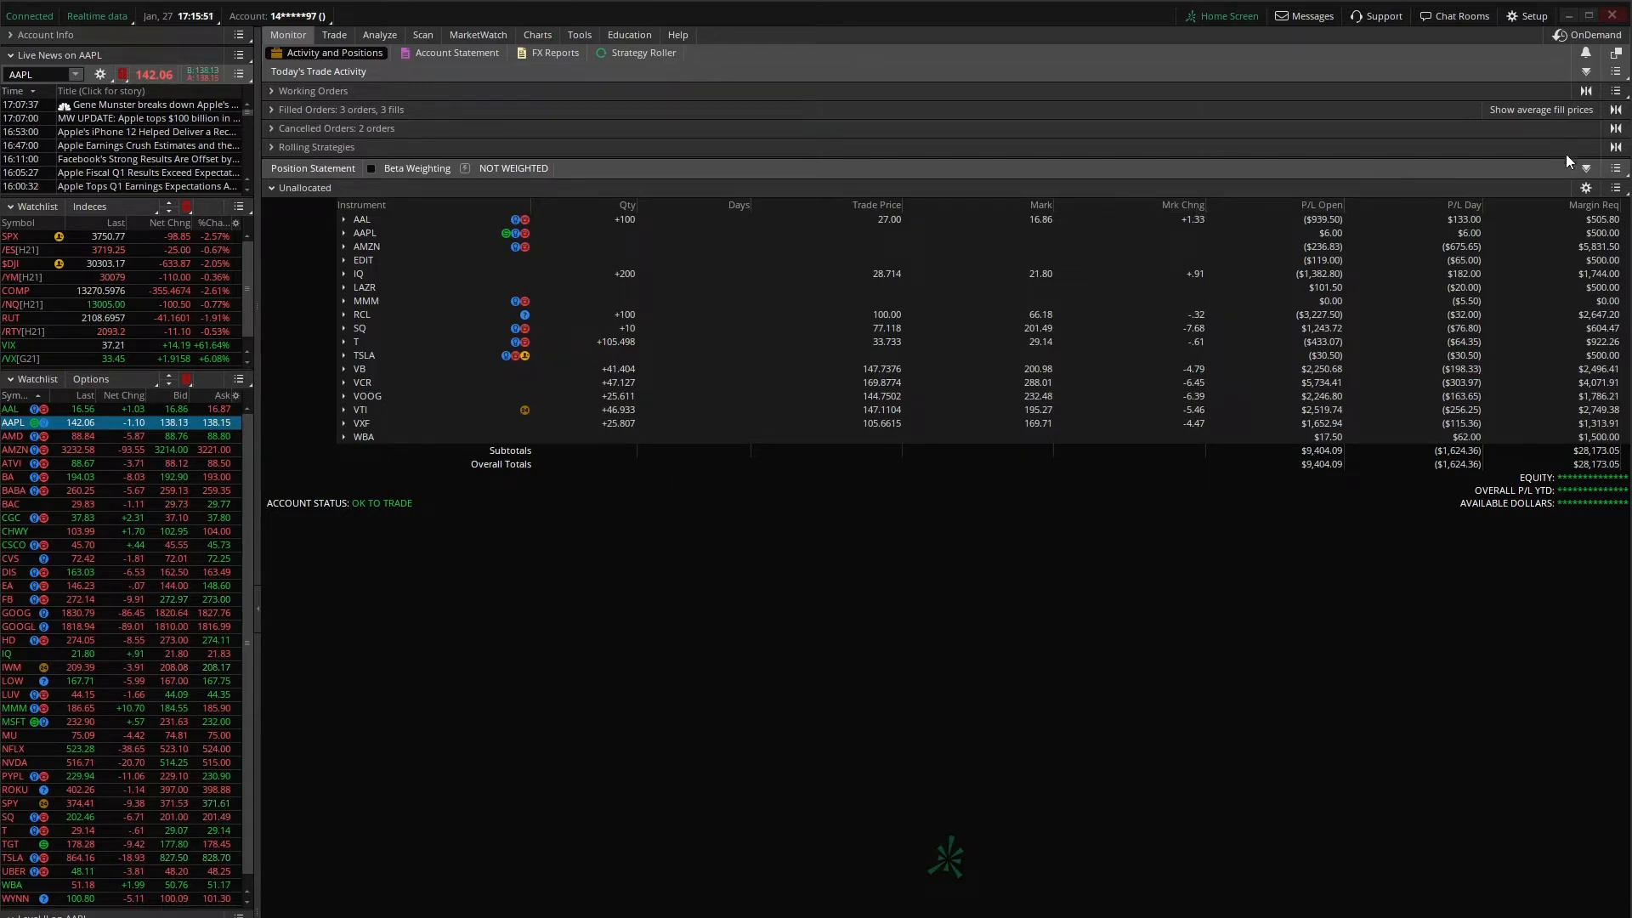
# Group the Position Statement symbols by sector from the show actions menu
pyautogui.click(1616, 169)
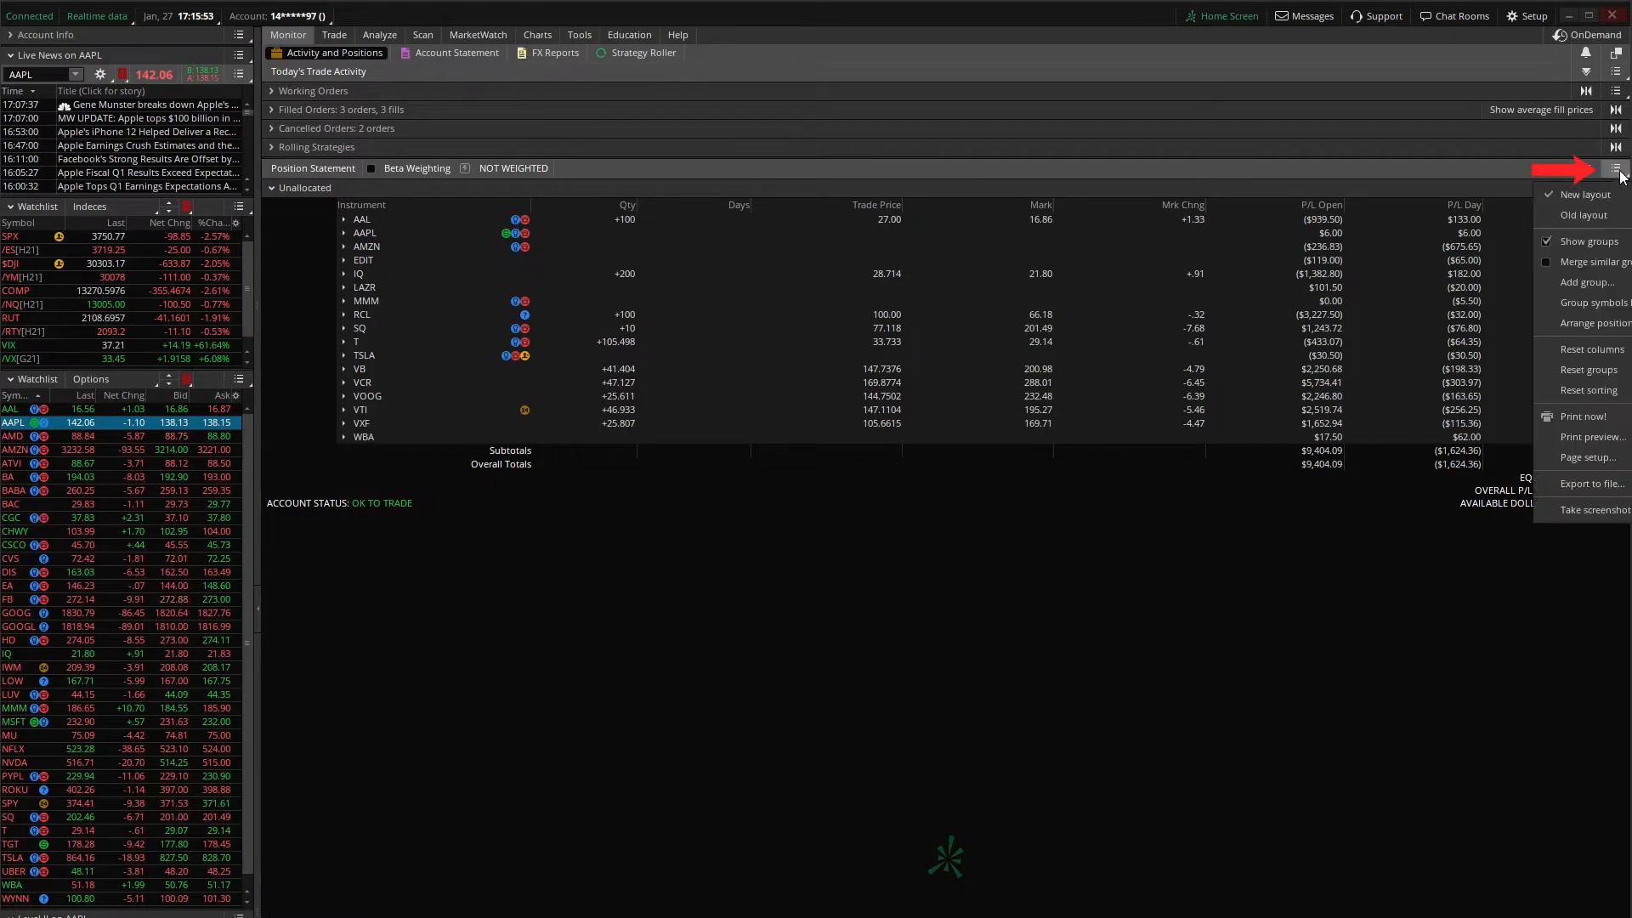
pyautogui.moveTo(1593, 323)
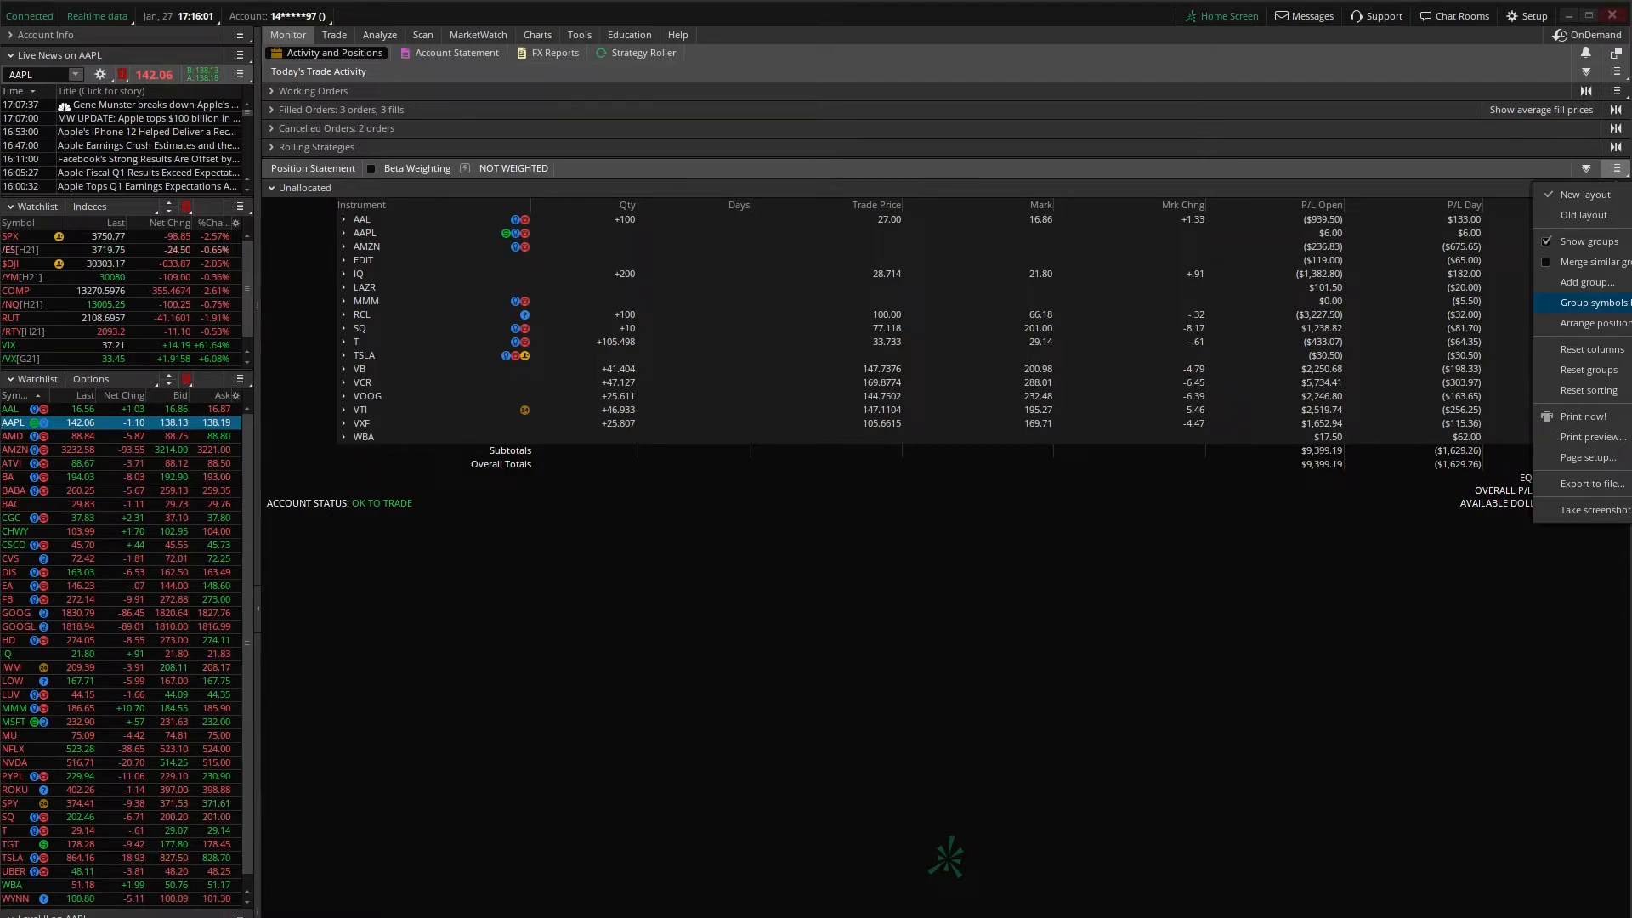
pyautogui.click(1589, 301)
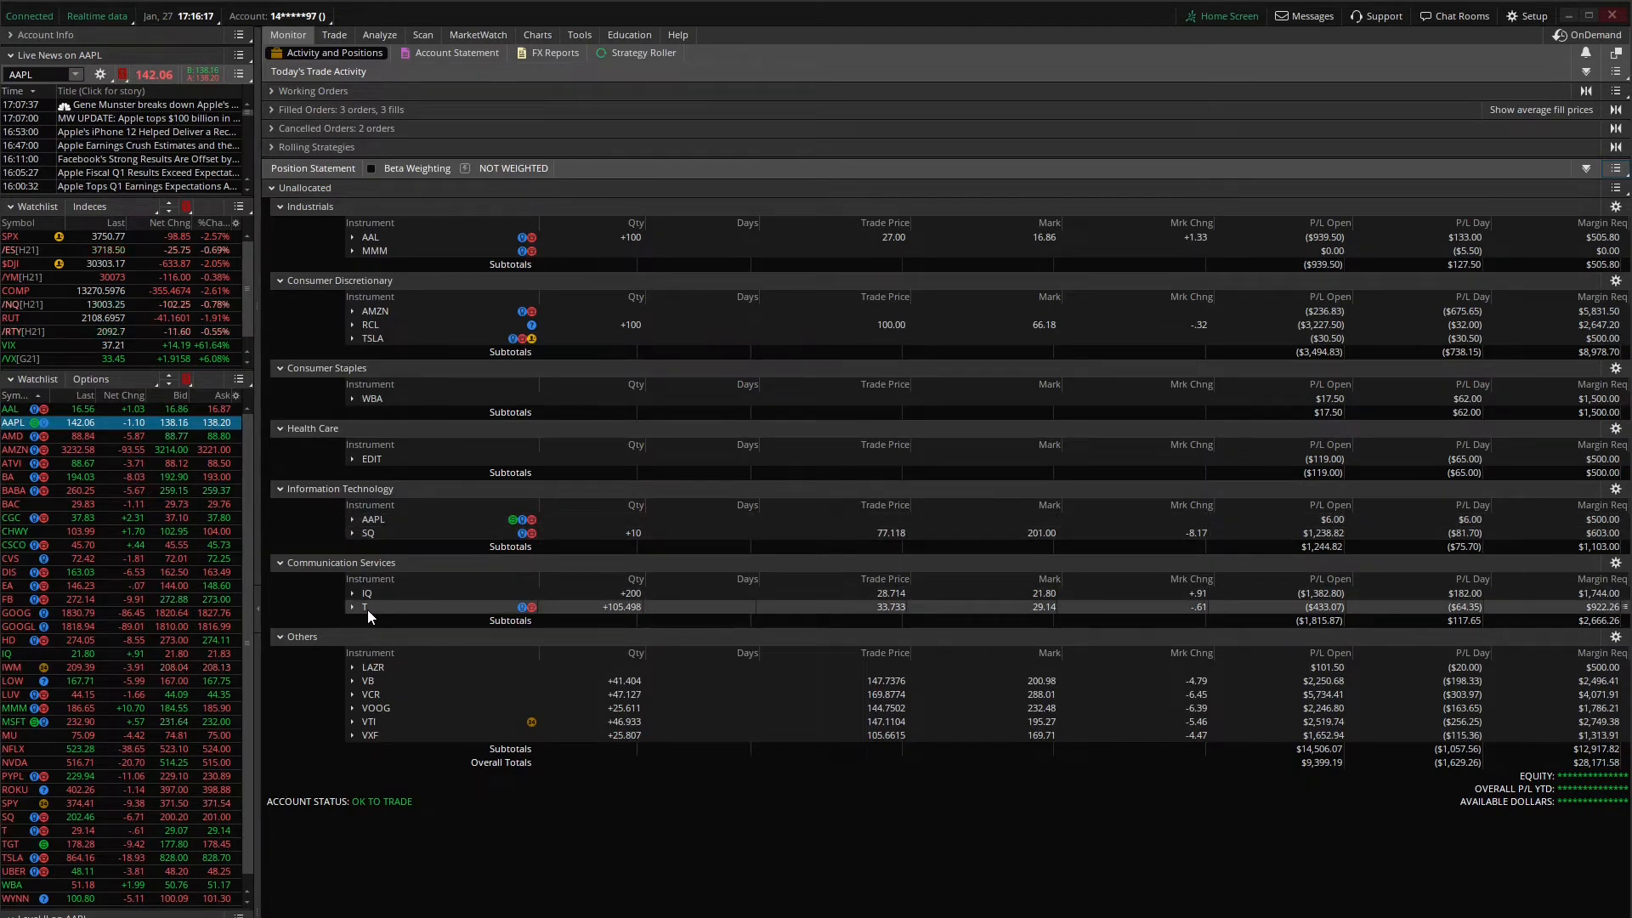
pyautogui.moveTo(320, 581)
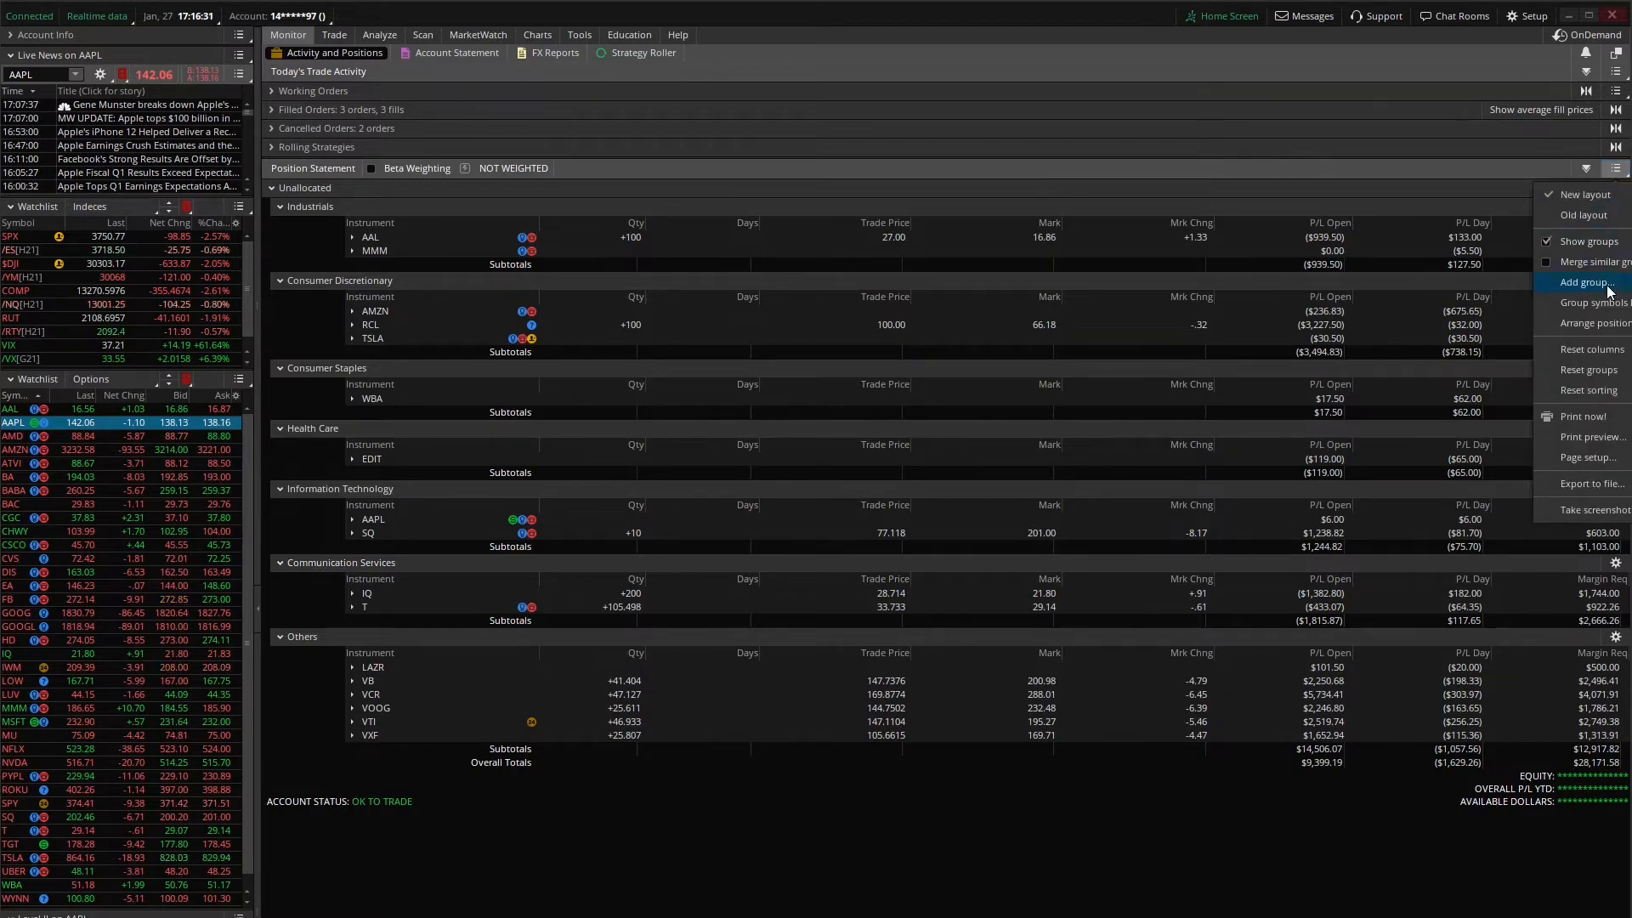
# Turn off sector grouping so all holdings sit under Unallocated again
pyautogui.click(1583, 268)
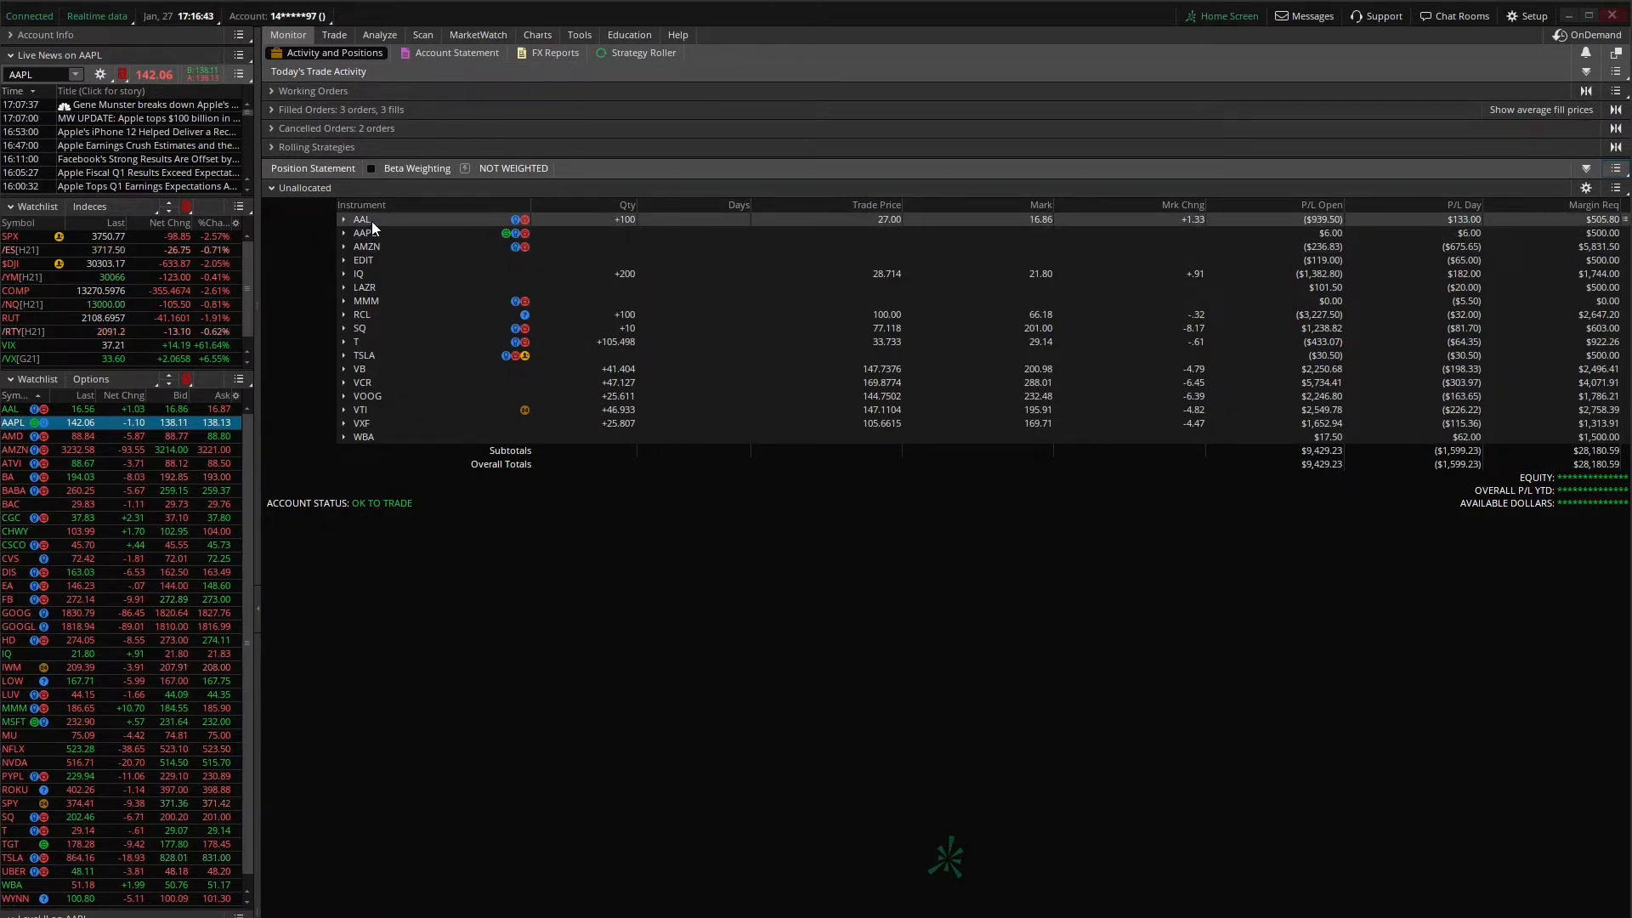
# Create a new group named Stock from AAL and move RCL into it
pyautogui.rightClick(360, 219)
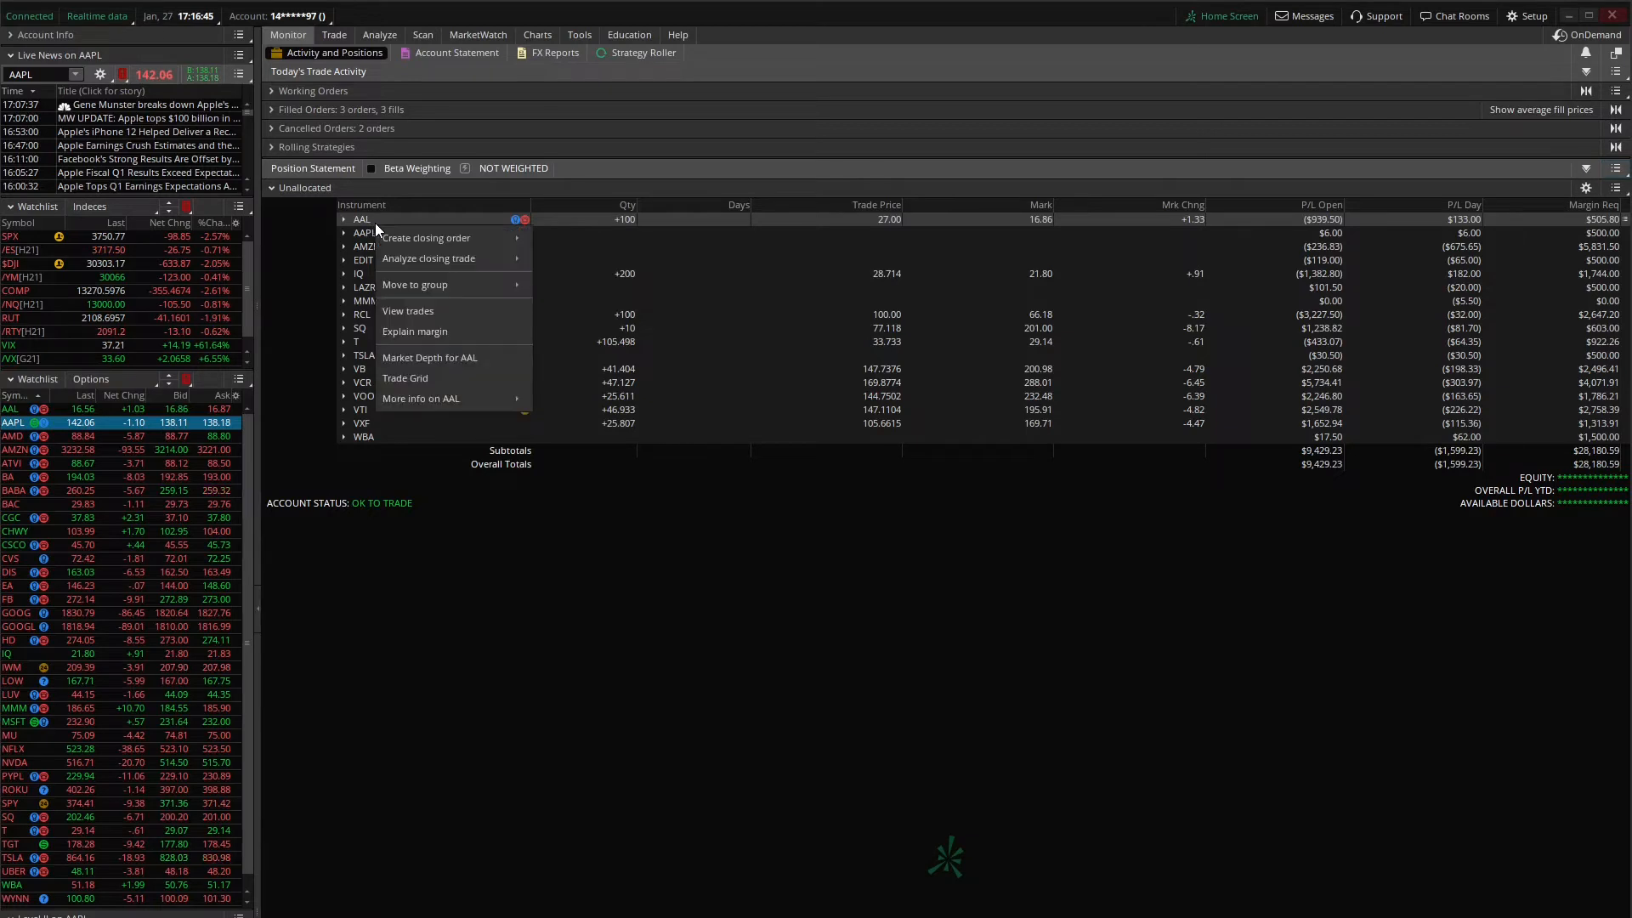
pyautogui.moveTo(414, 283)
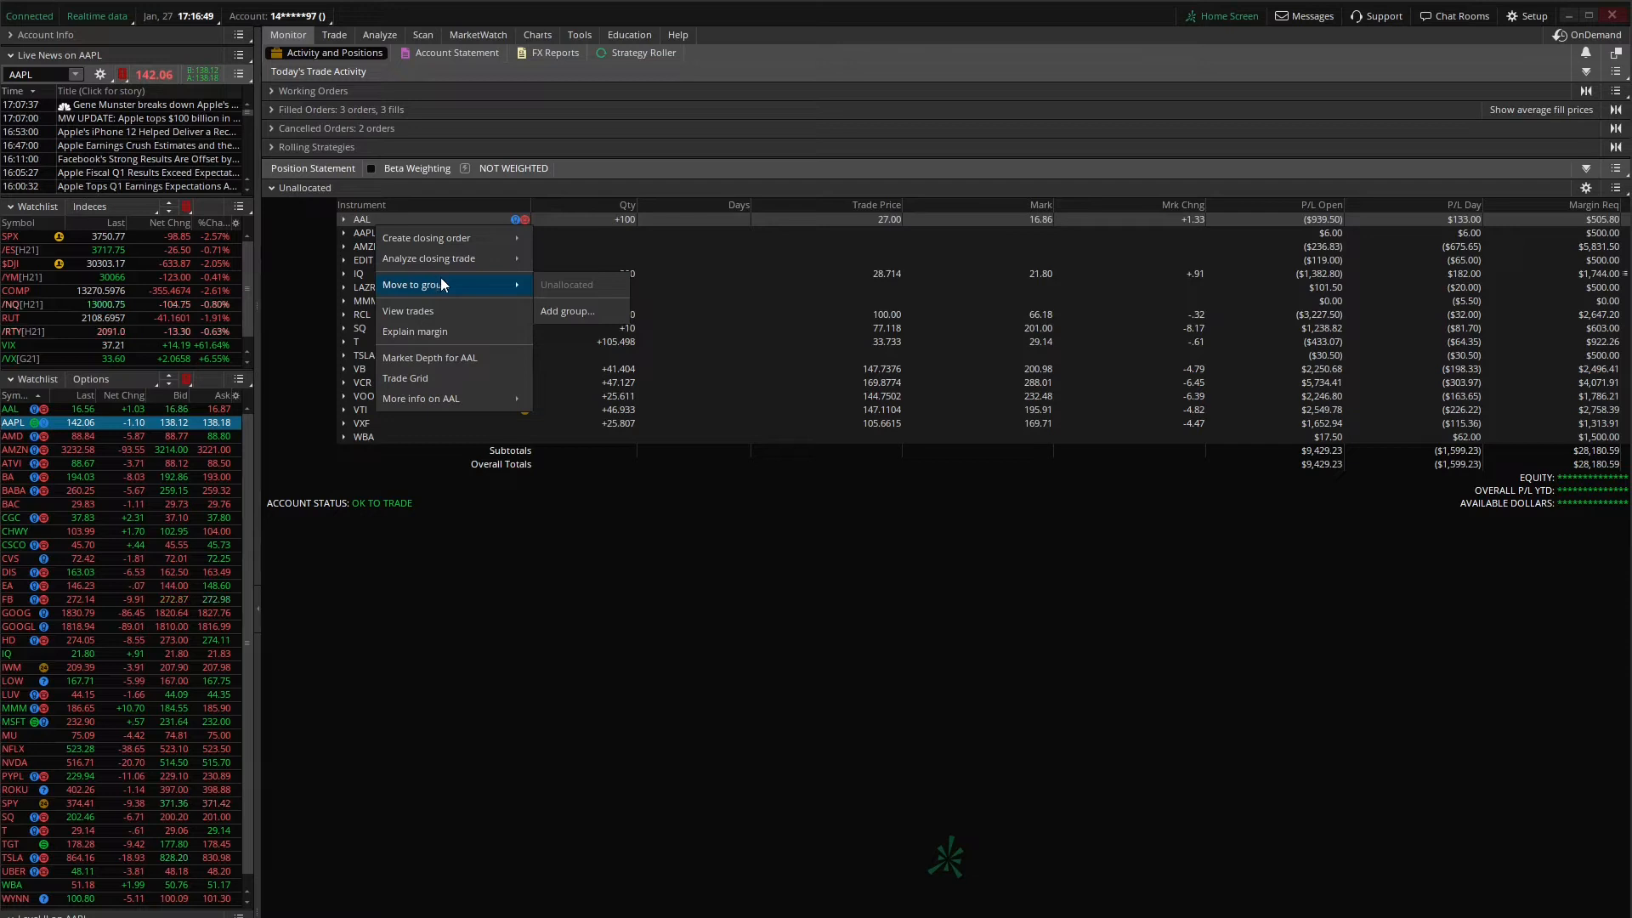
pyautogui.click(568, 311)
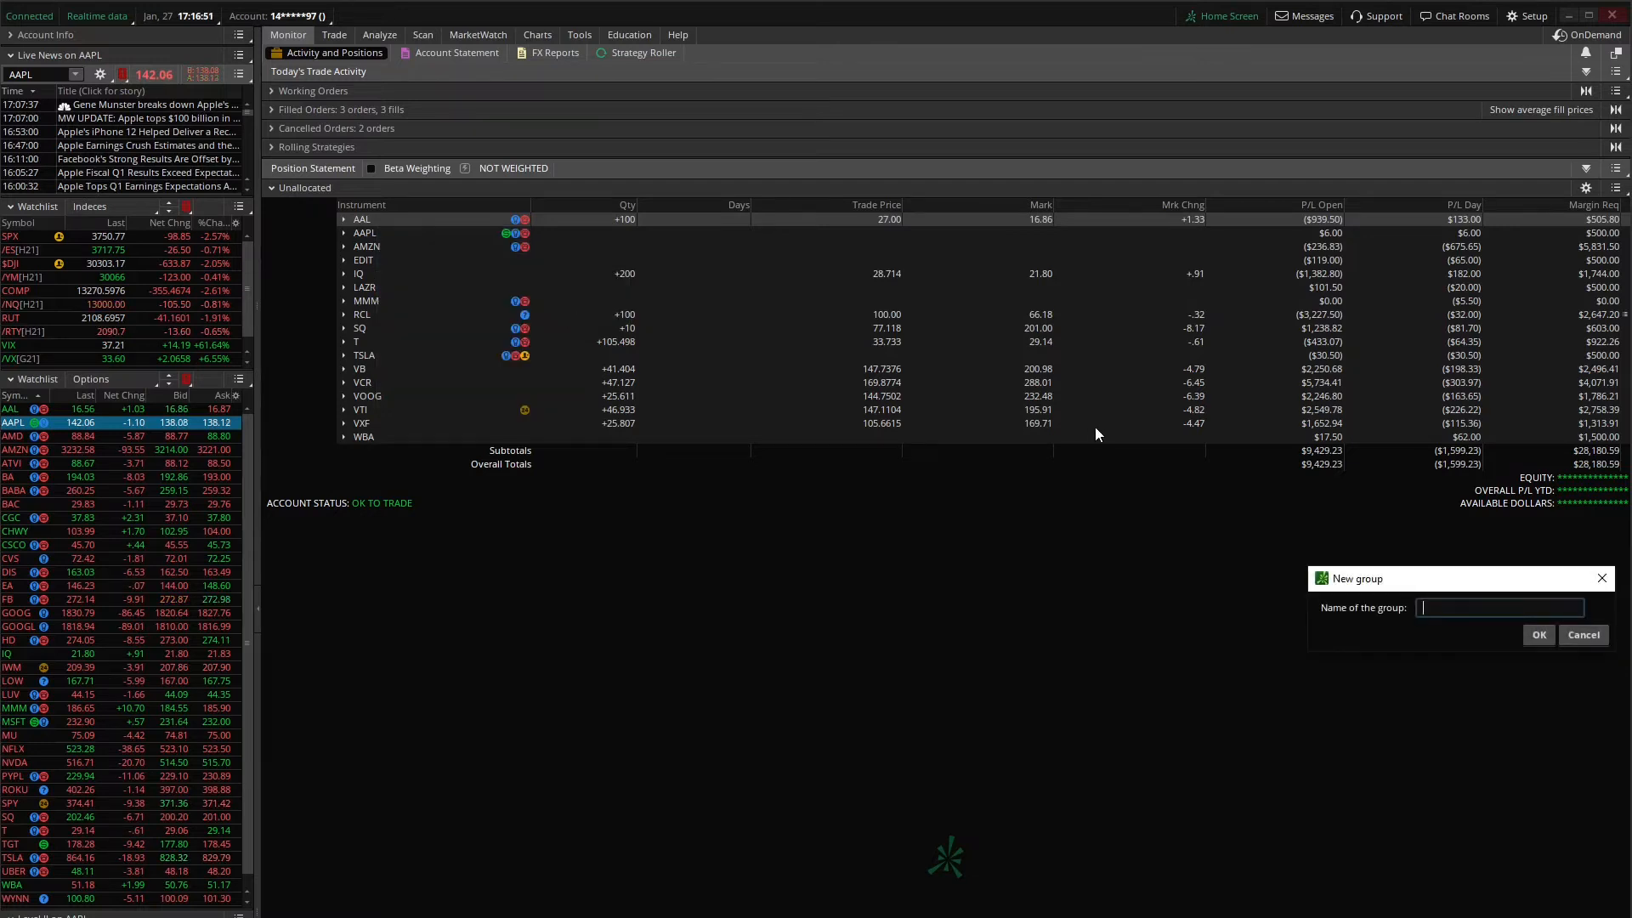
pyautogui.write('Stock')
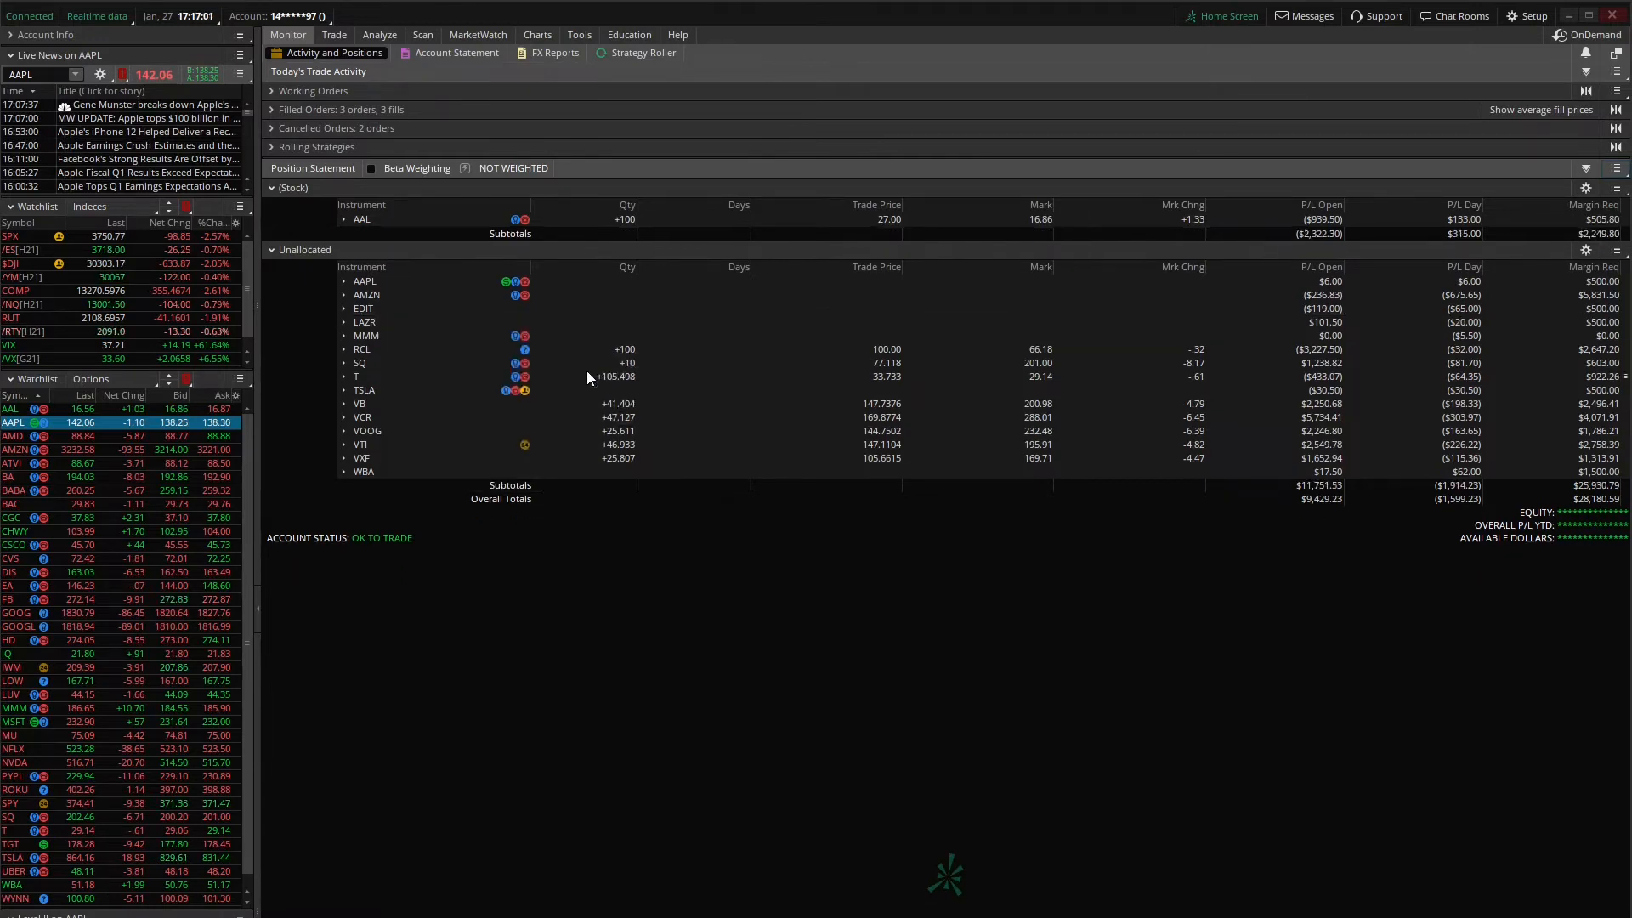
pyautogui.rightClick(363, 360)
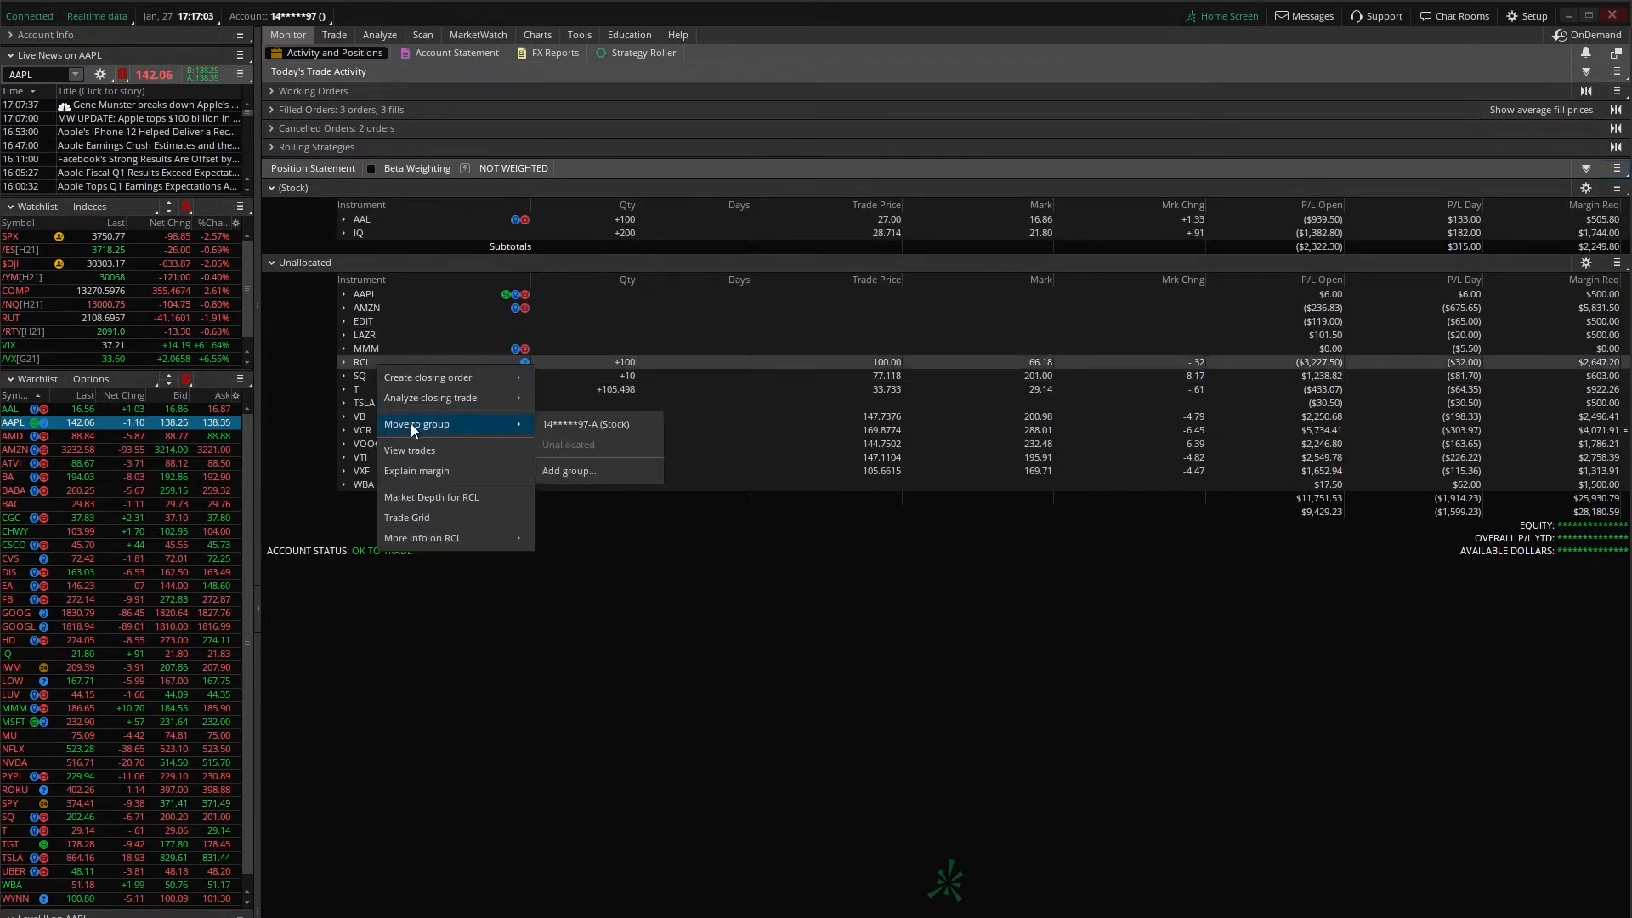
pyautogui.click(588, 423)
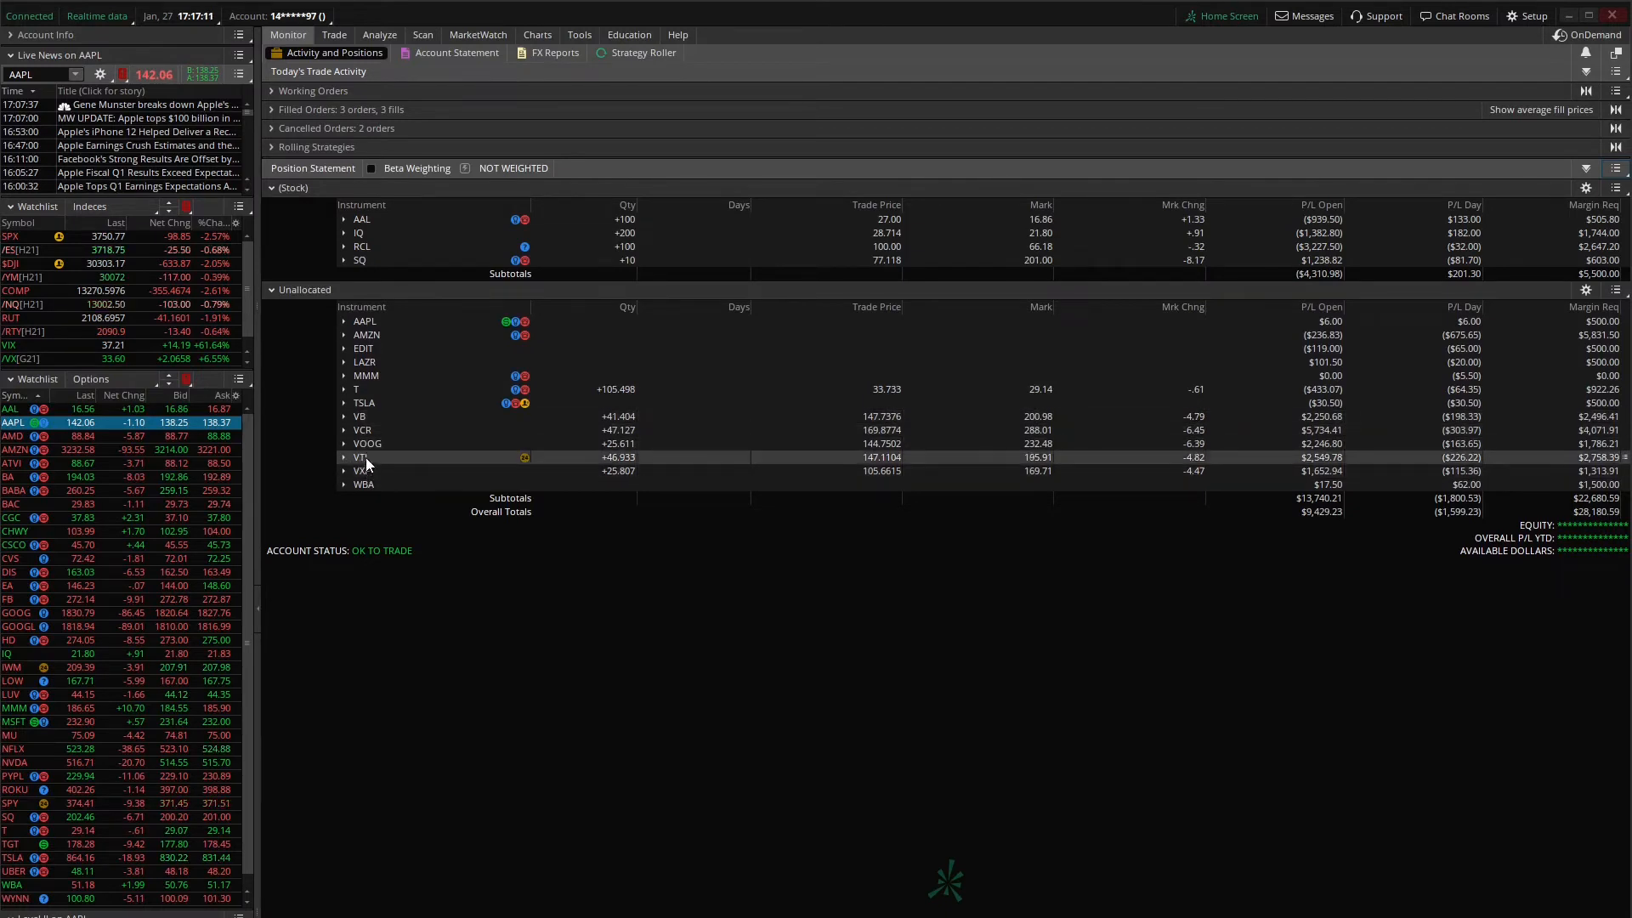
# Create a new group named ETF from VB and move VCR and VDOOG into it
pyautogui.rightClick(359, 417)
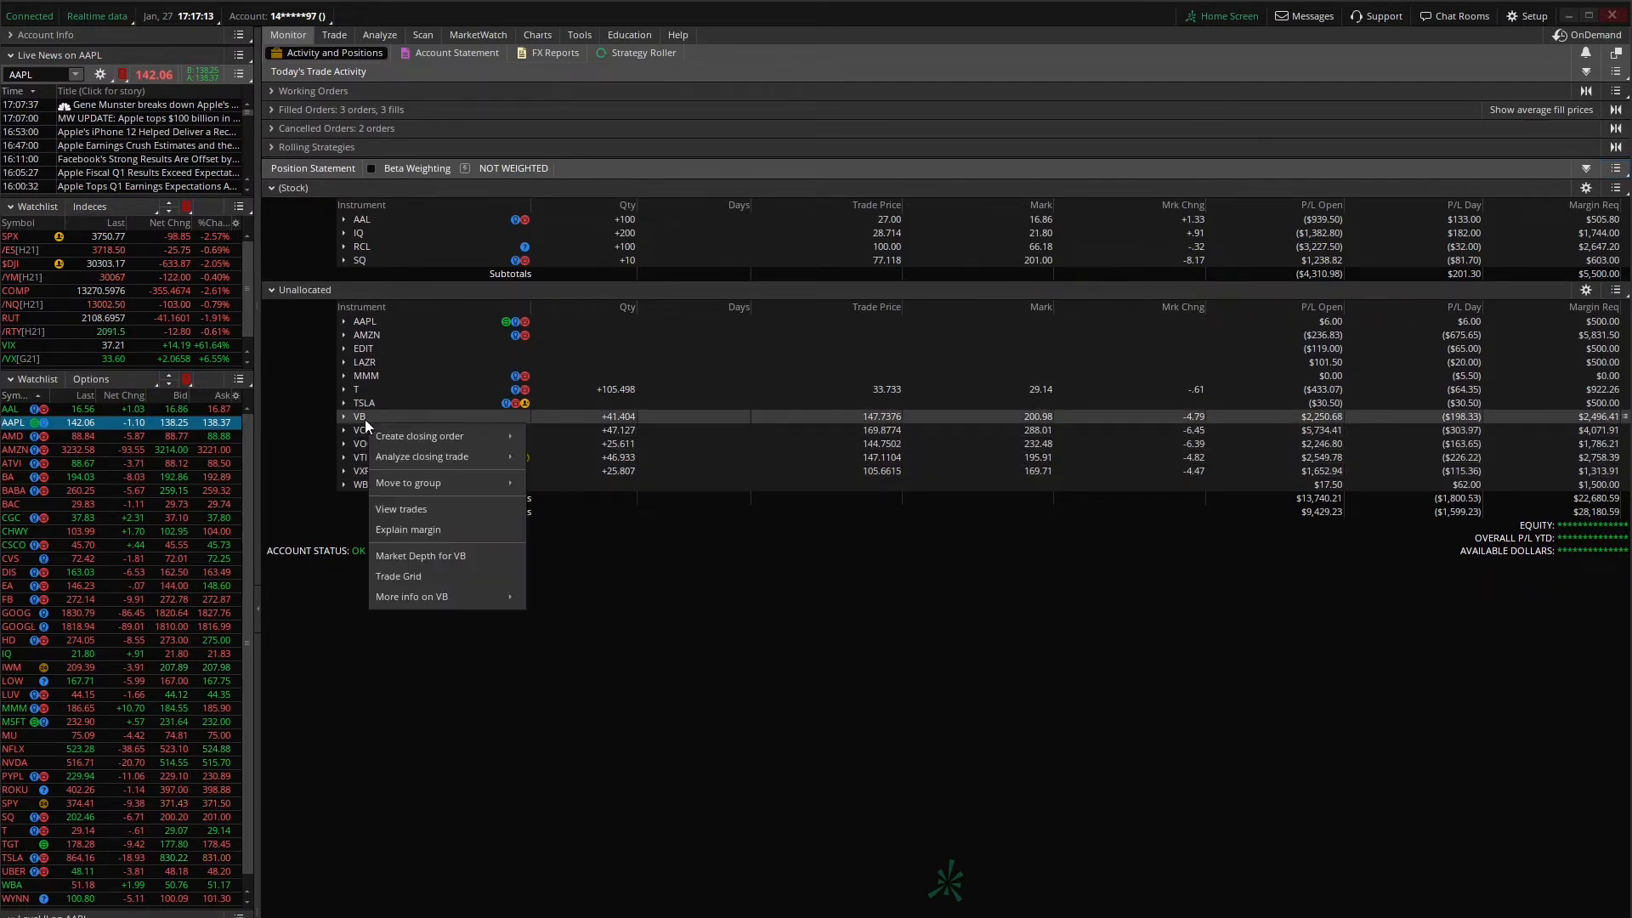
pyautogui.moveTo(408, 481)
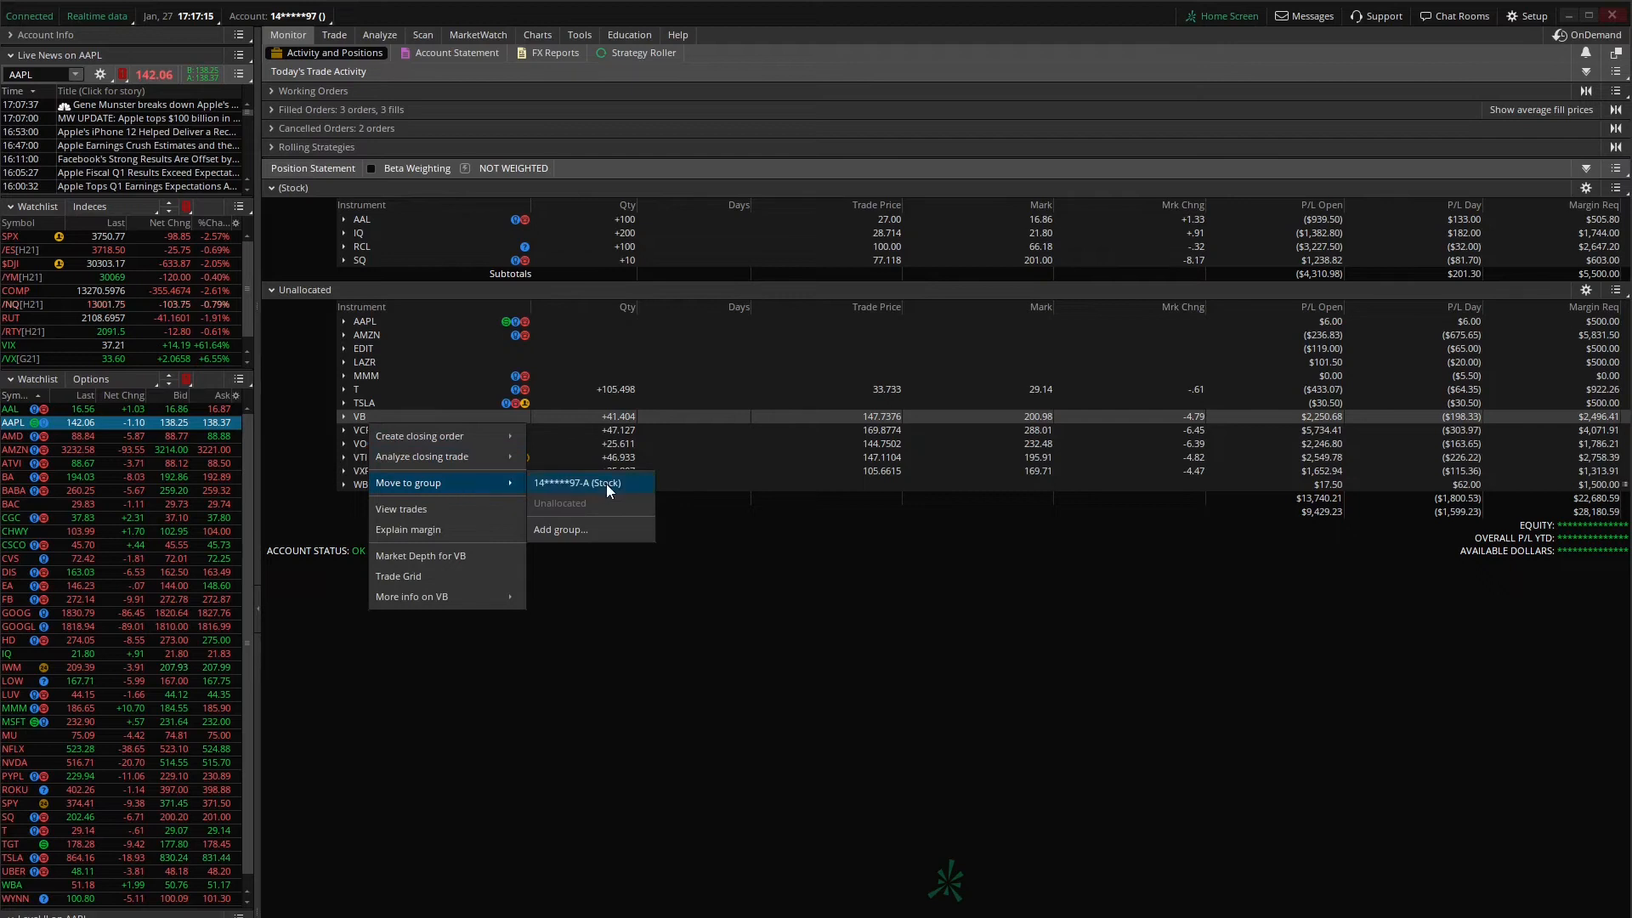
pyautogui.click(559, 529)
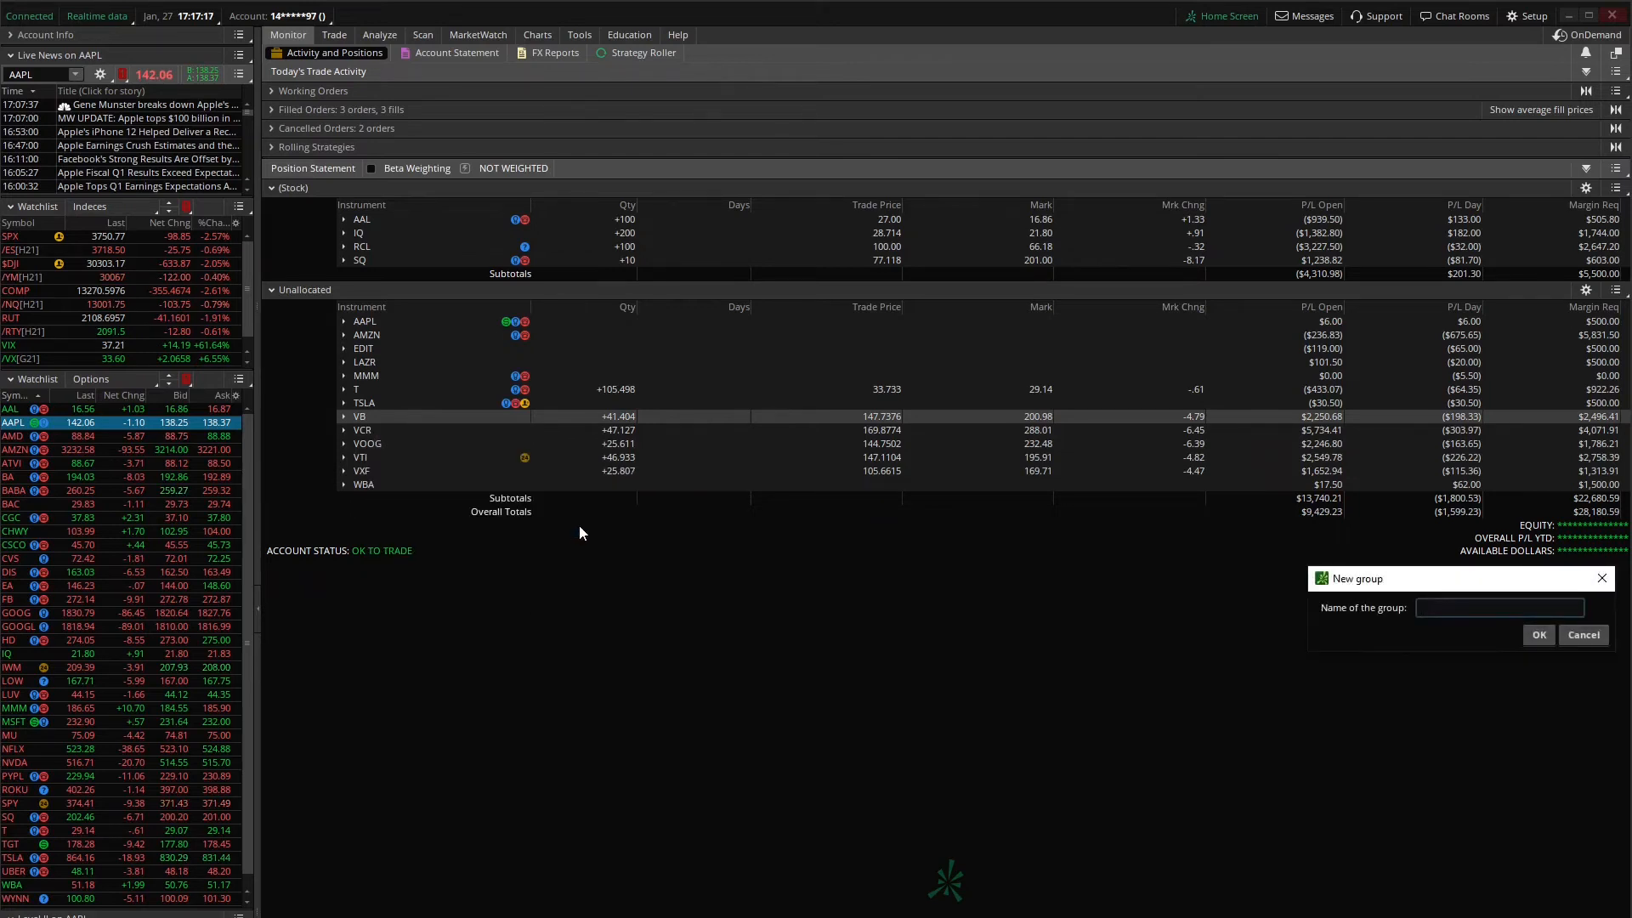
pyautogui.write('ETF')
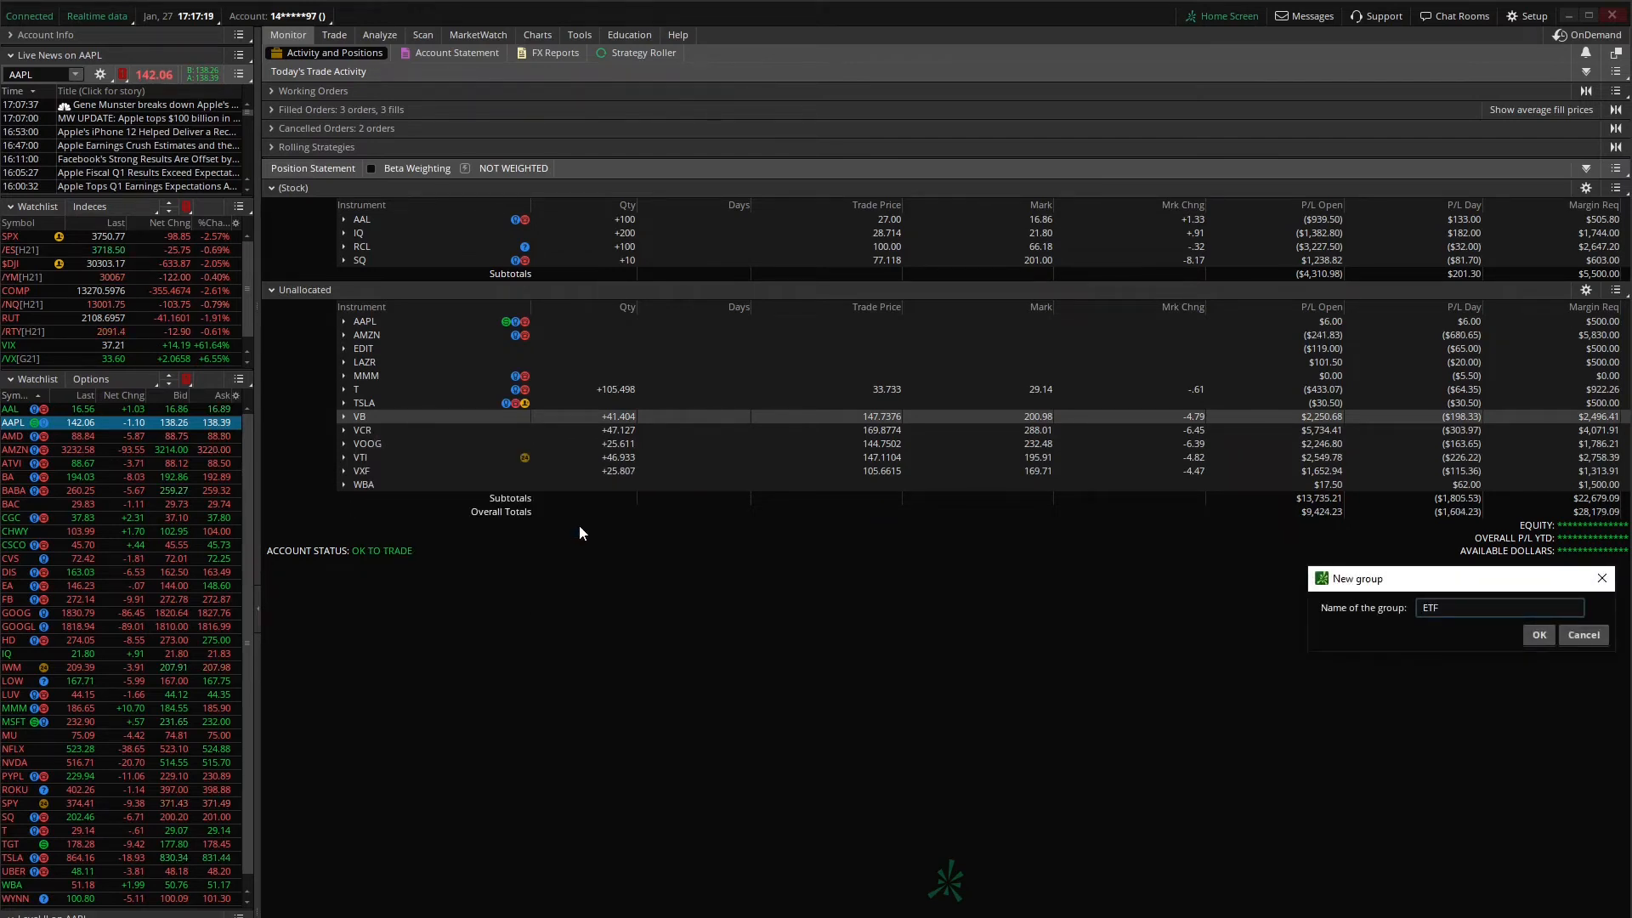
pyautogui.click(1538, 634)
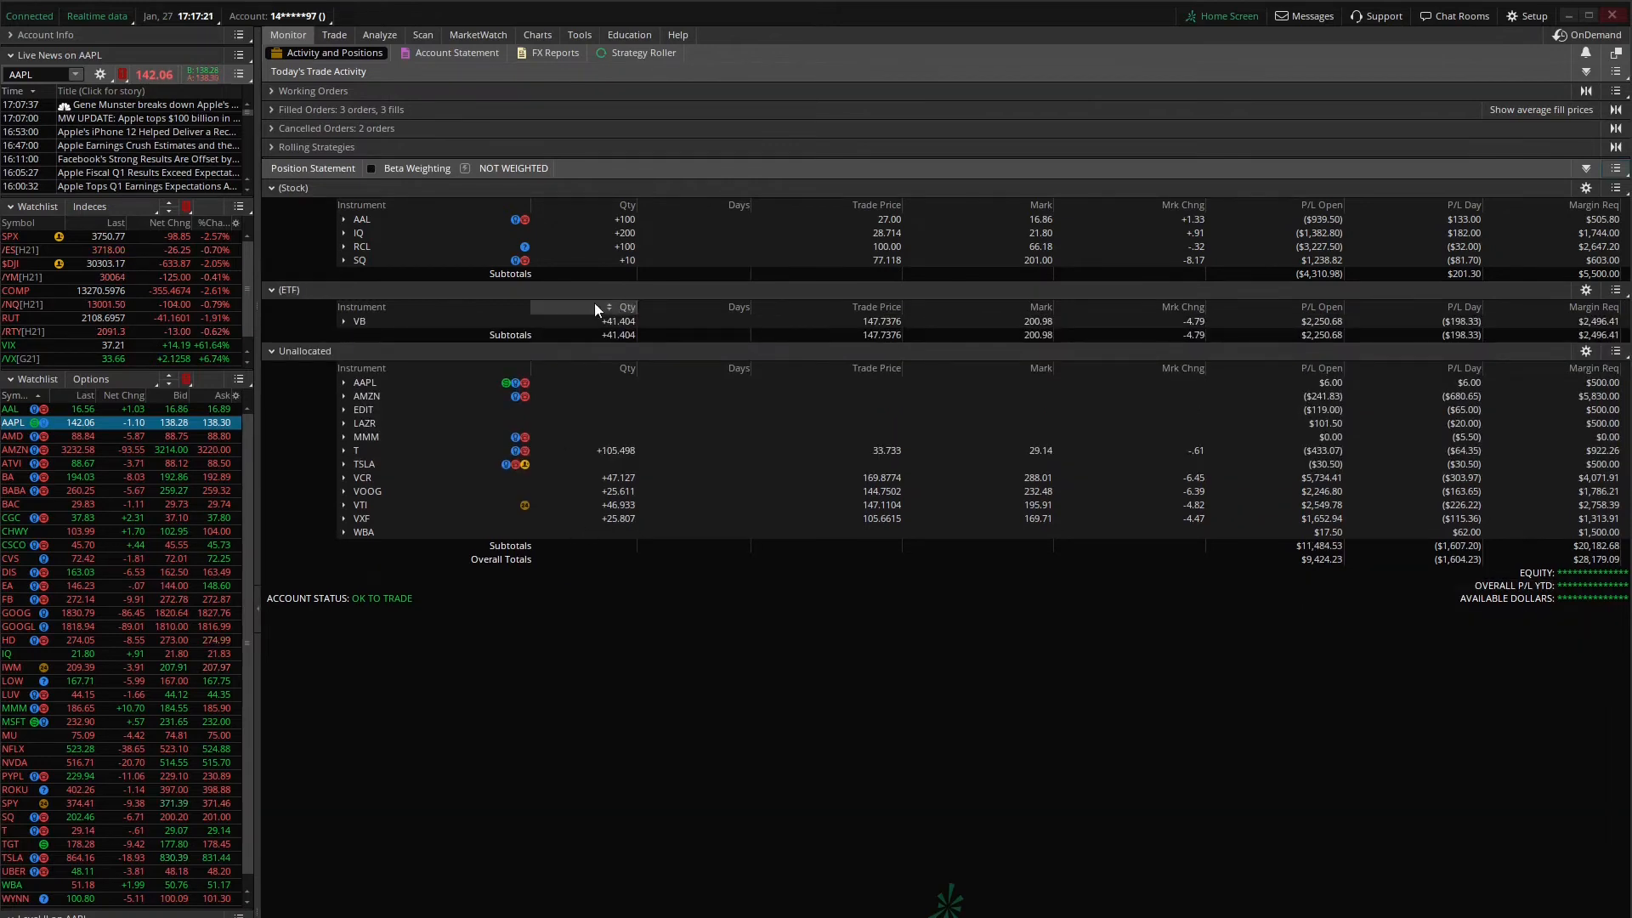
pyautogui.rightClick(364, 476)
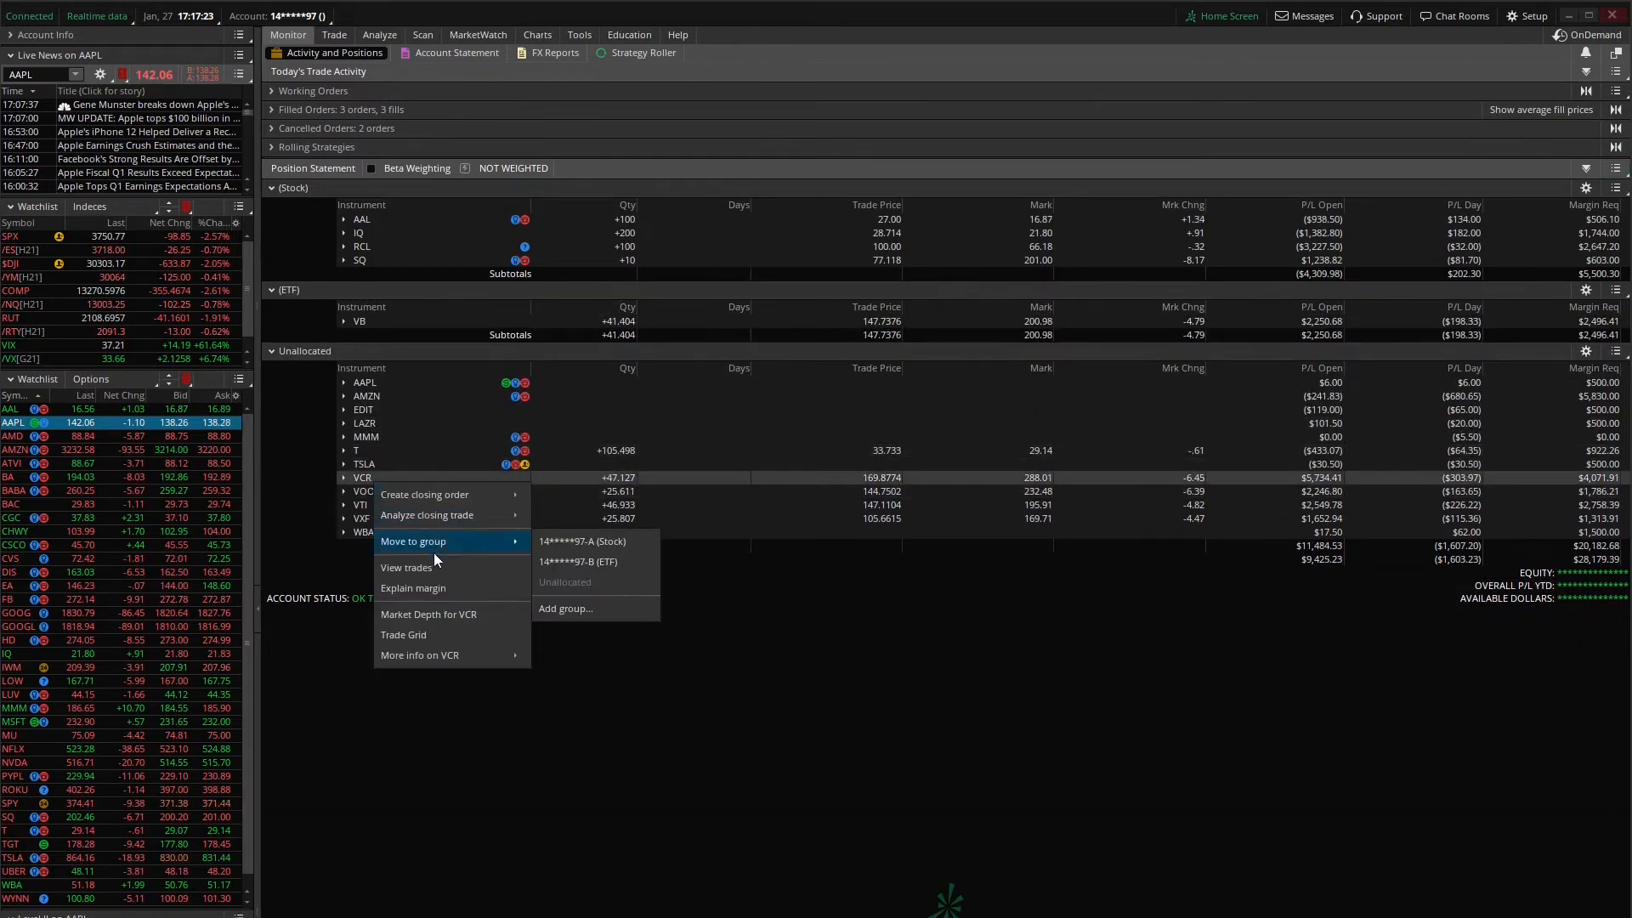
pyautogui.click(578, 561)
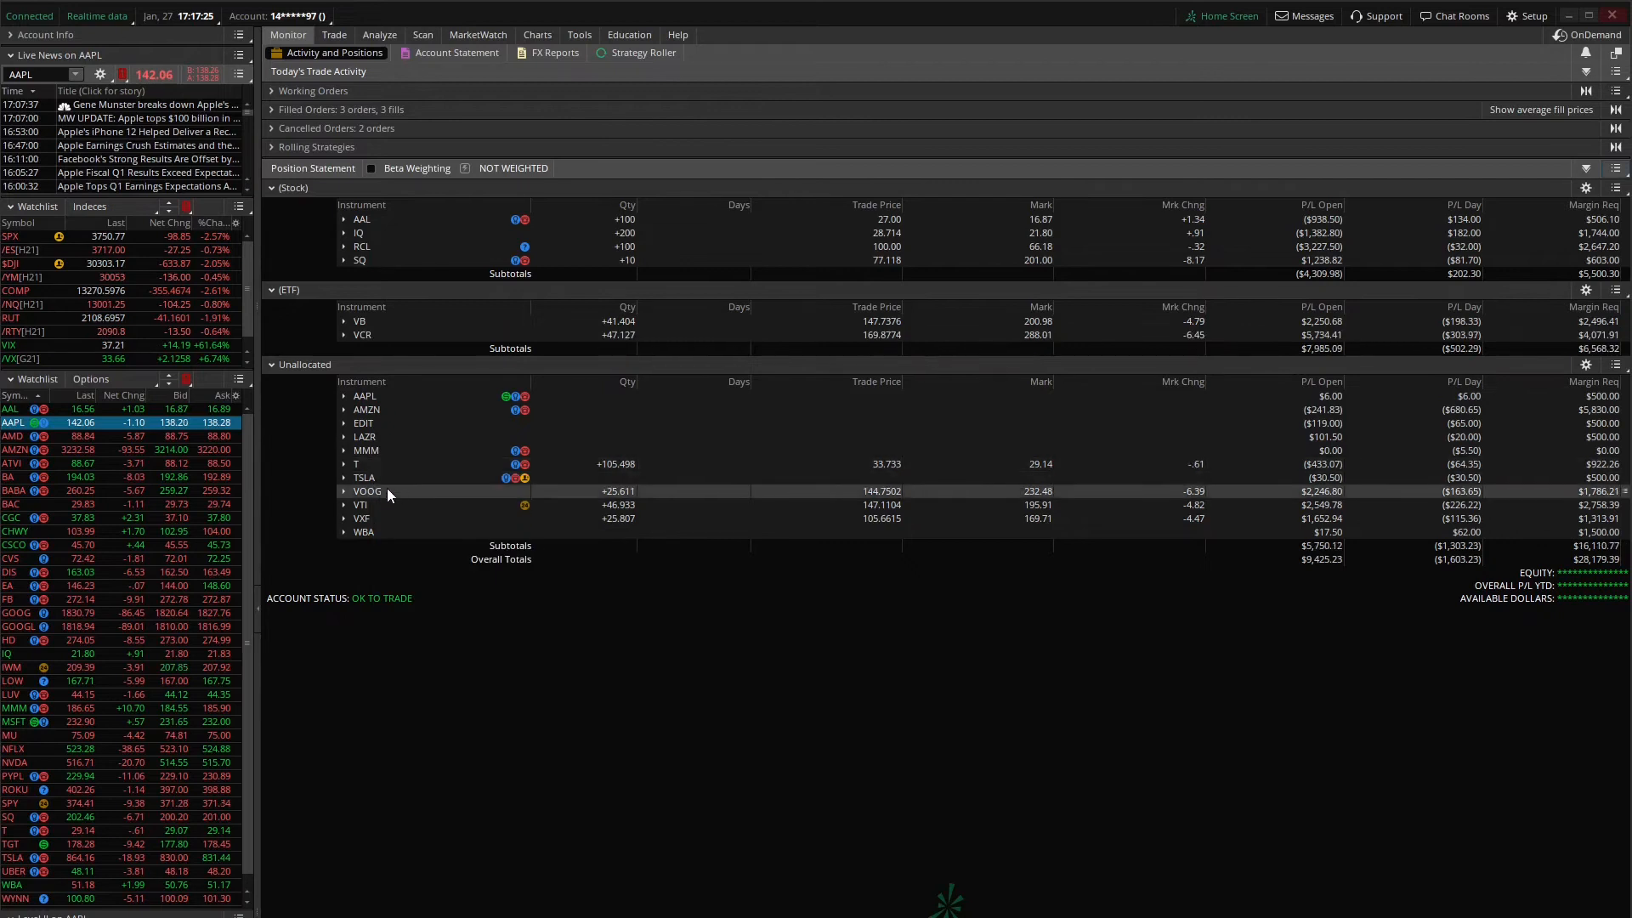
pyautogui.rightClick(367, 489)
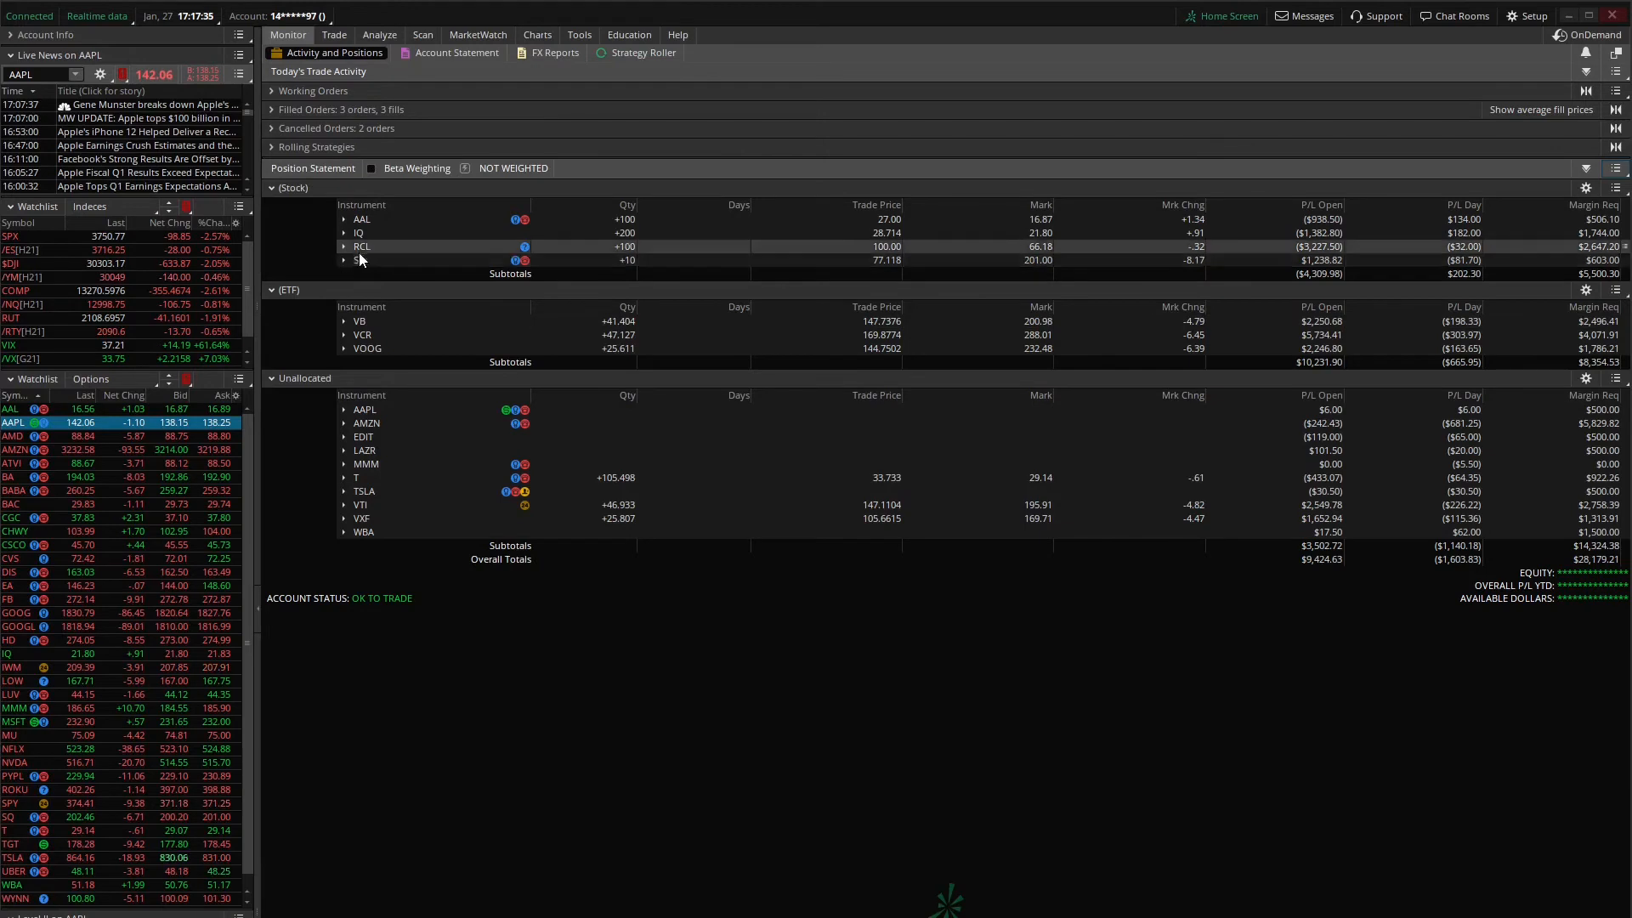
# Move RCL from the Stock group back to Unallocated
pyautogui.rightClick(361, 246)
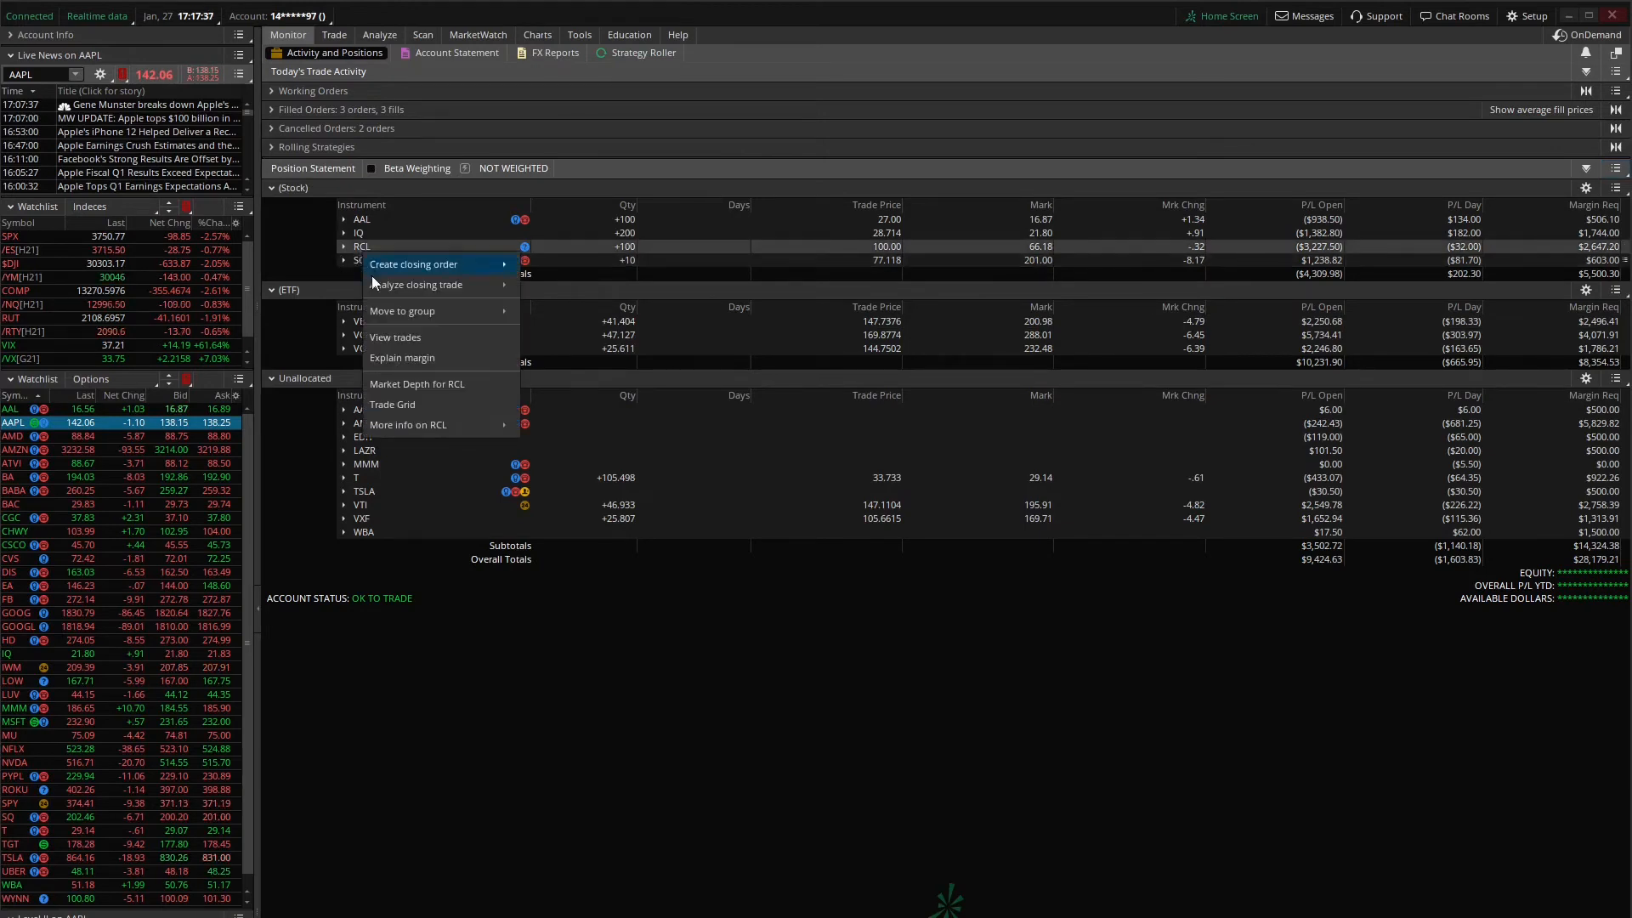
pyautogui.moveTo(401, 309)
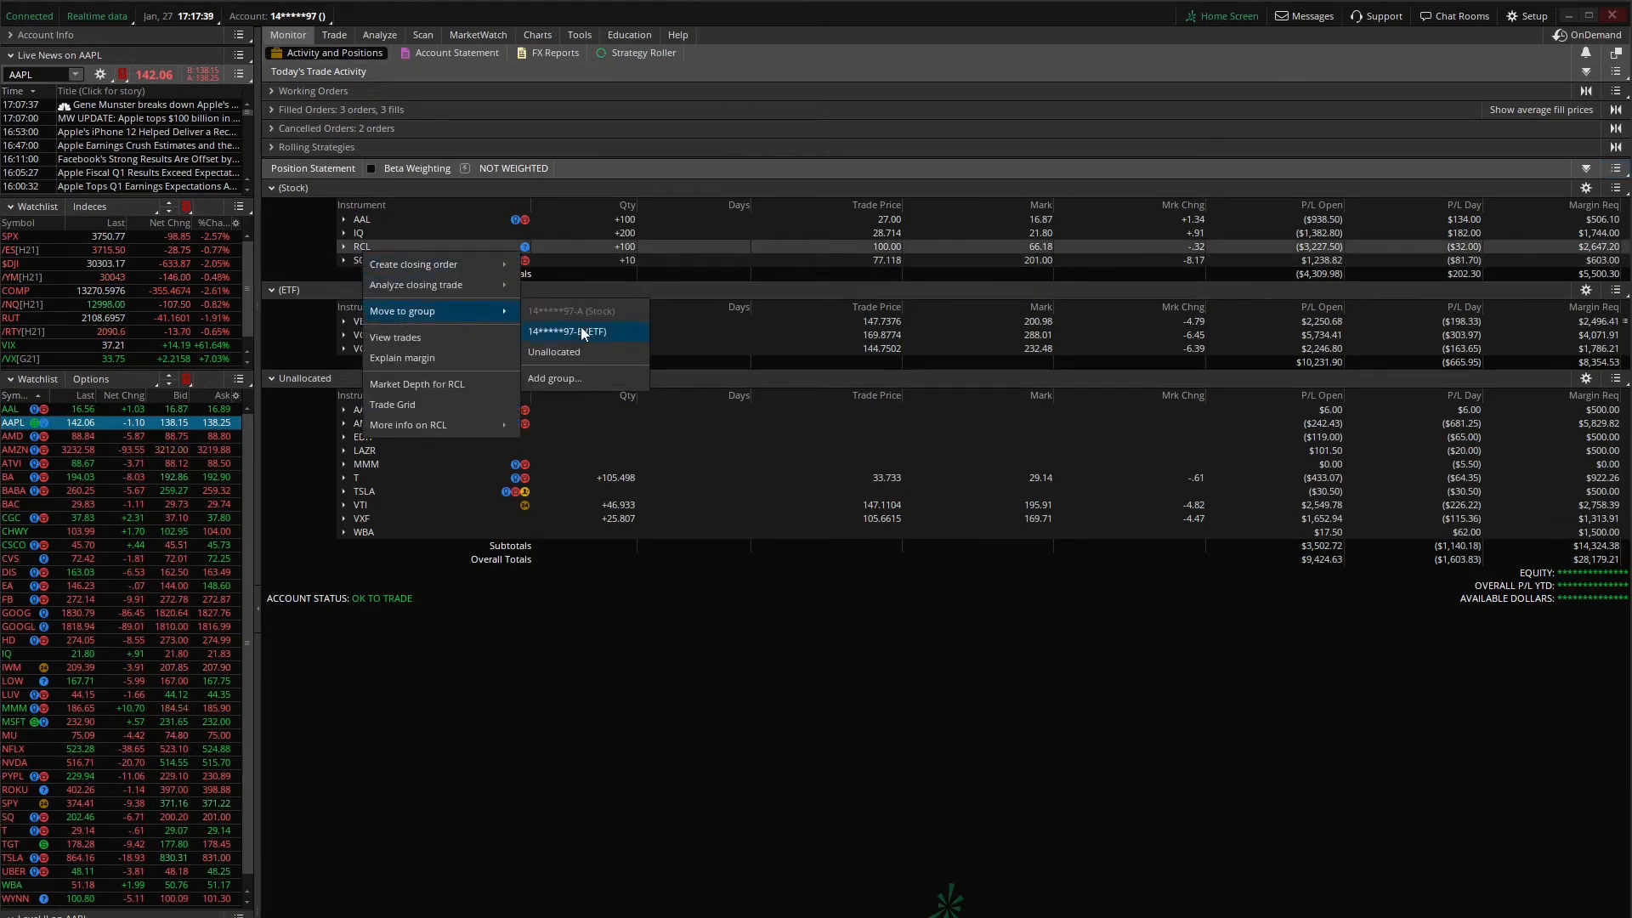
pyautogui.click(568, 332)
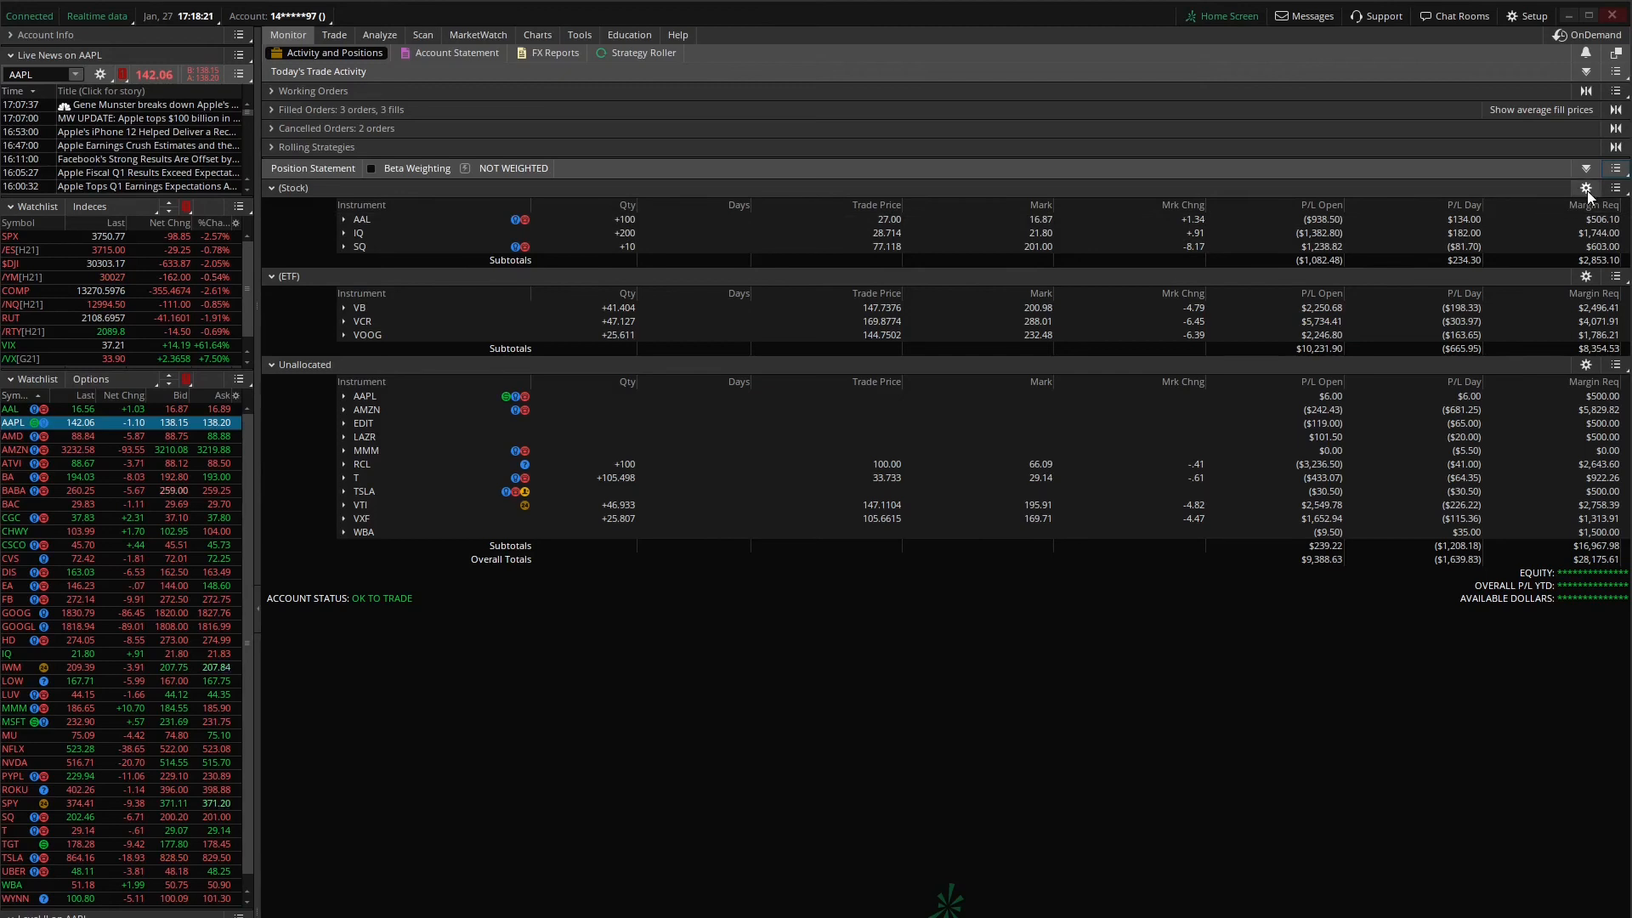
# Replace the Stock group's Days column with P/L Percent in its column settings
pyautogui.click(1584, 188)
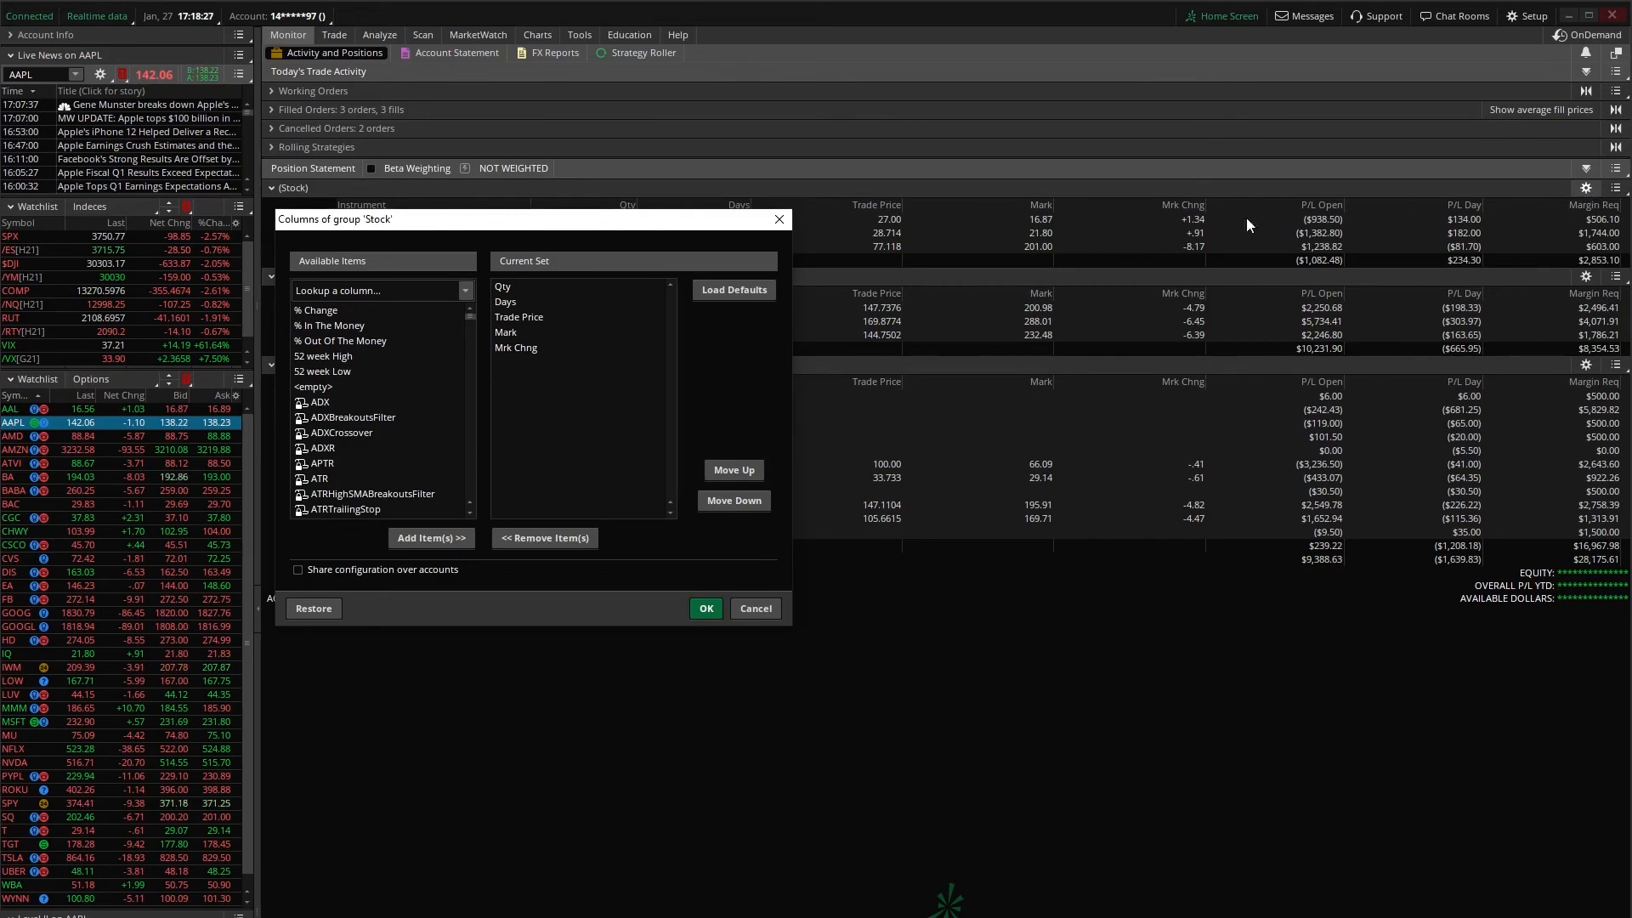
pyautogui.click(518, 302)
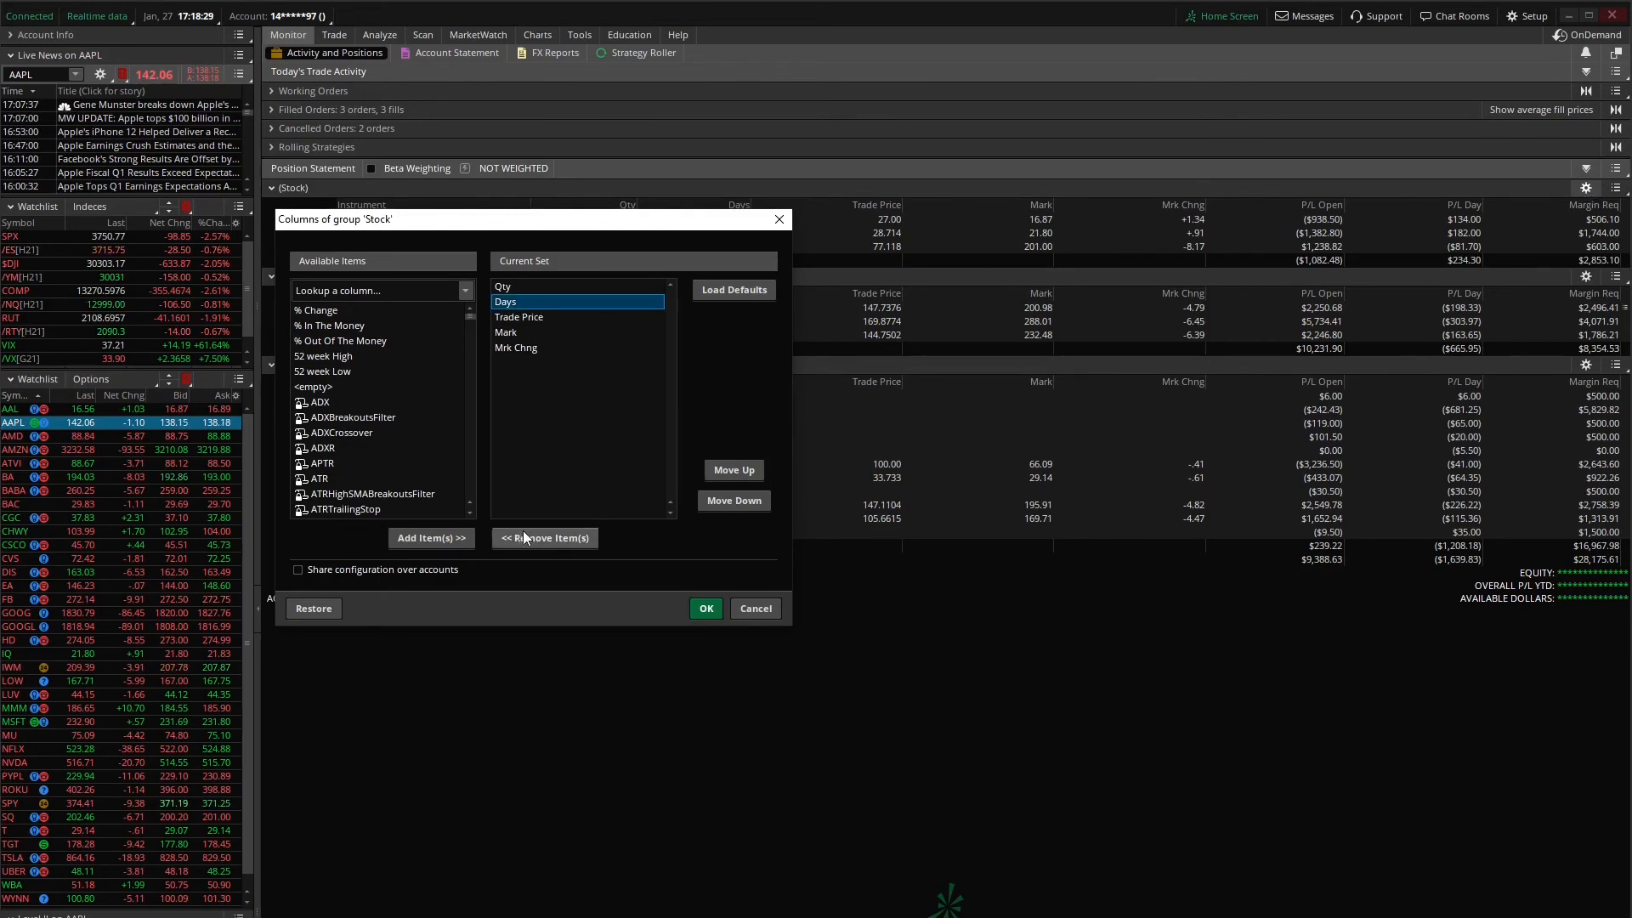
pyautogui.click(544, 539)
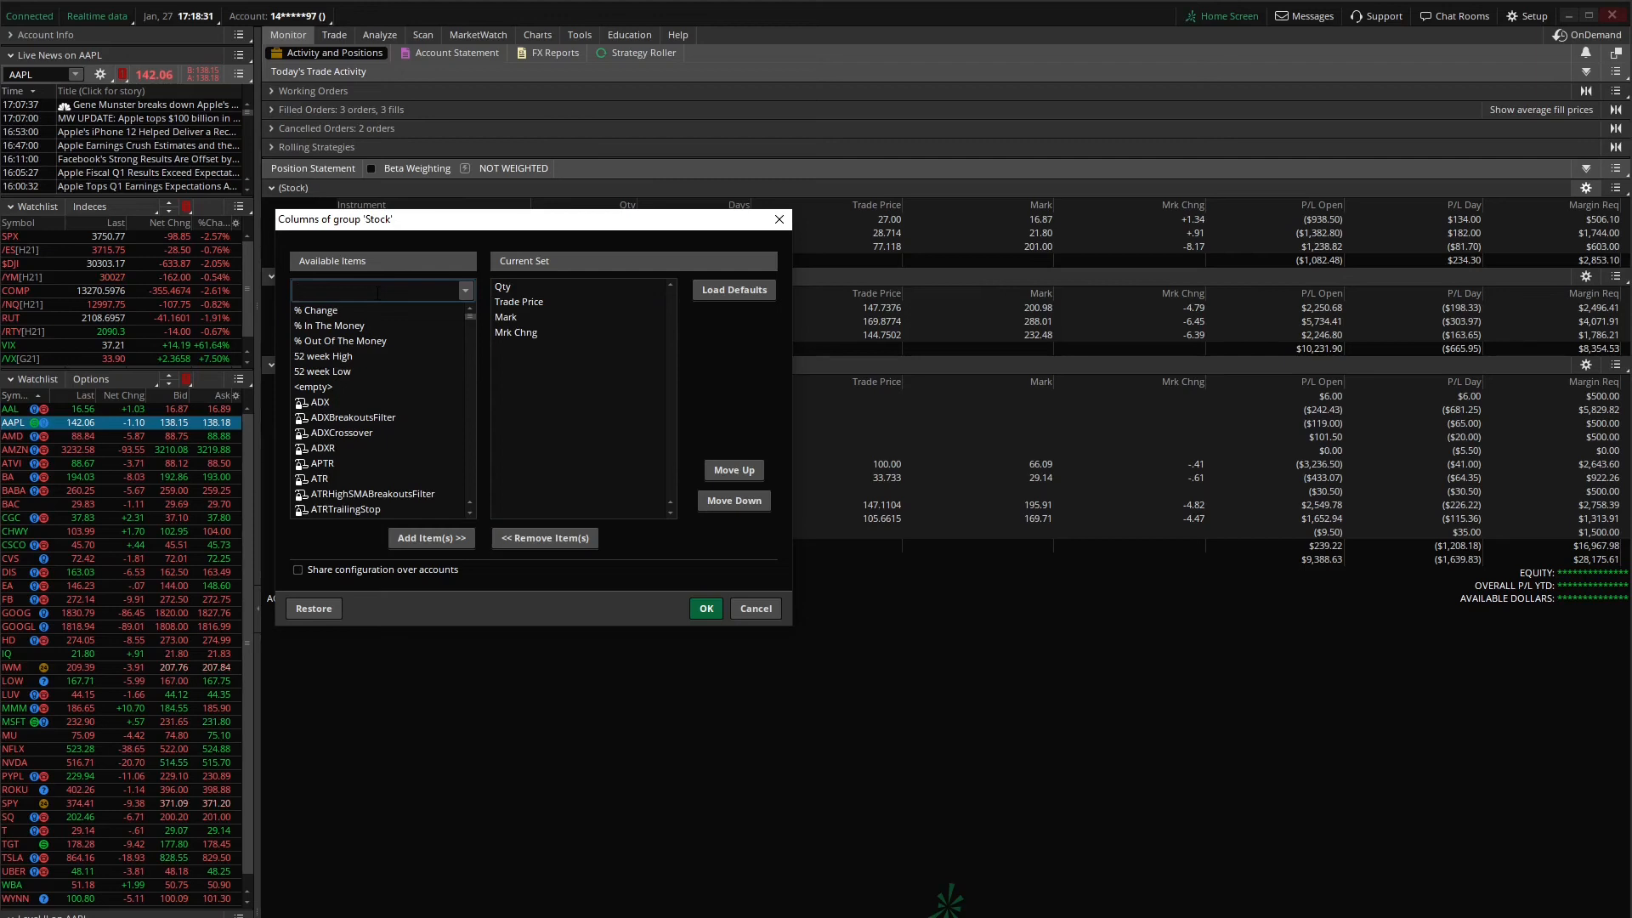
pyautogui.write('p/l')
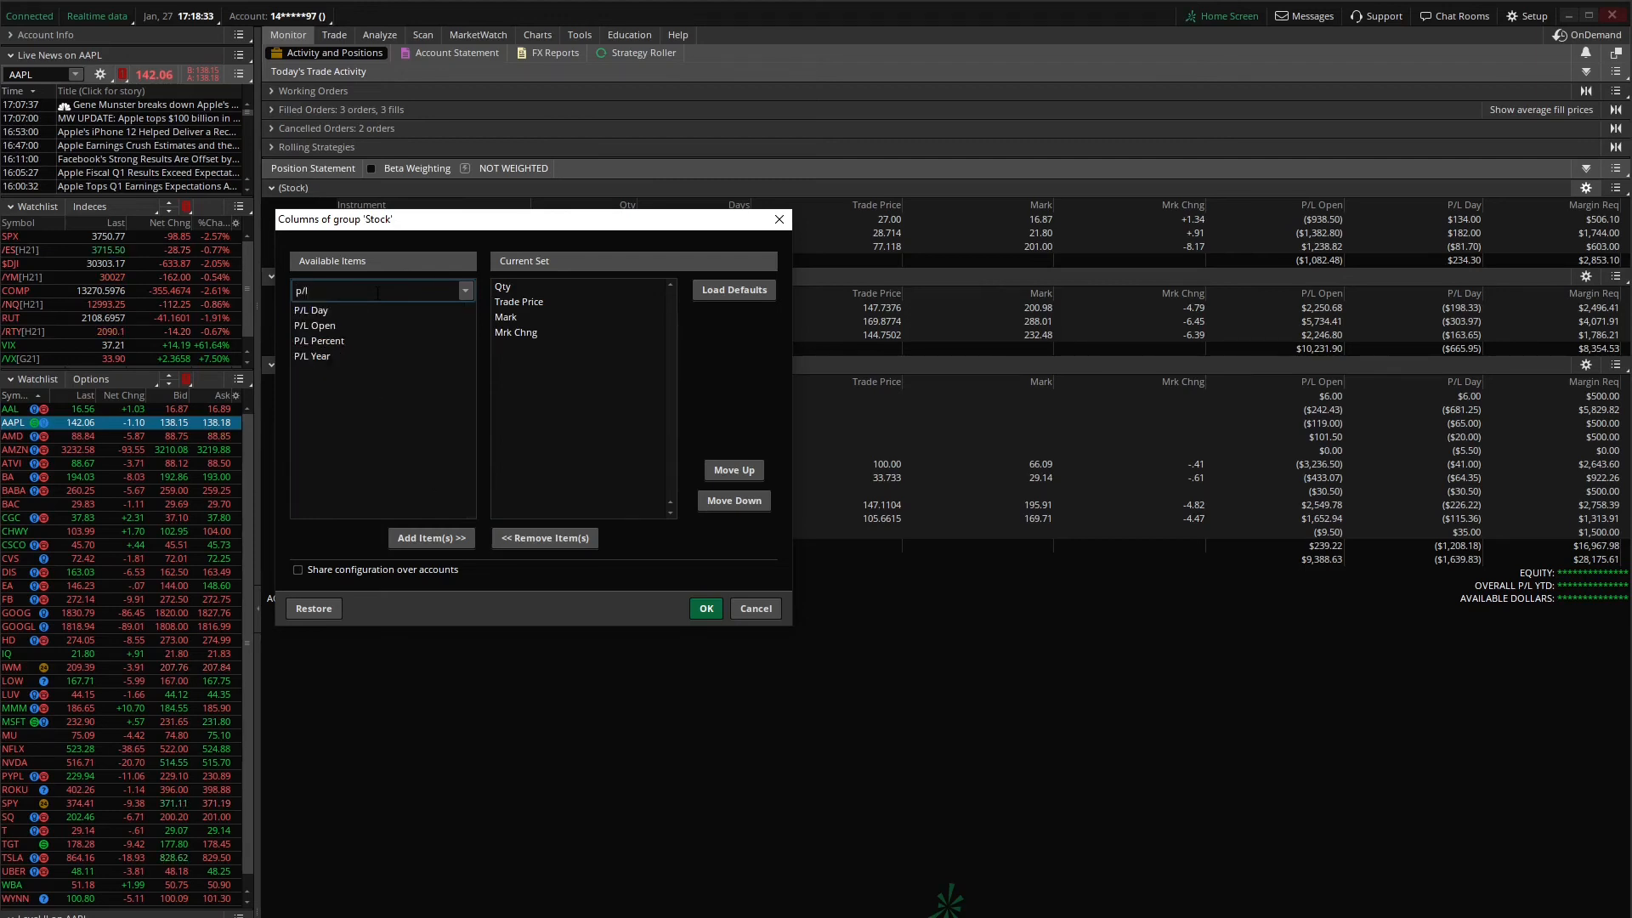
pyautogui.click(430, 537)
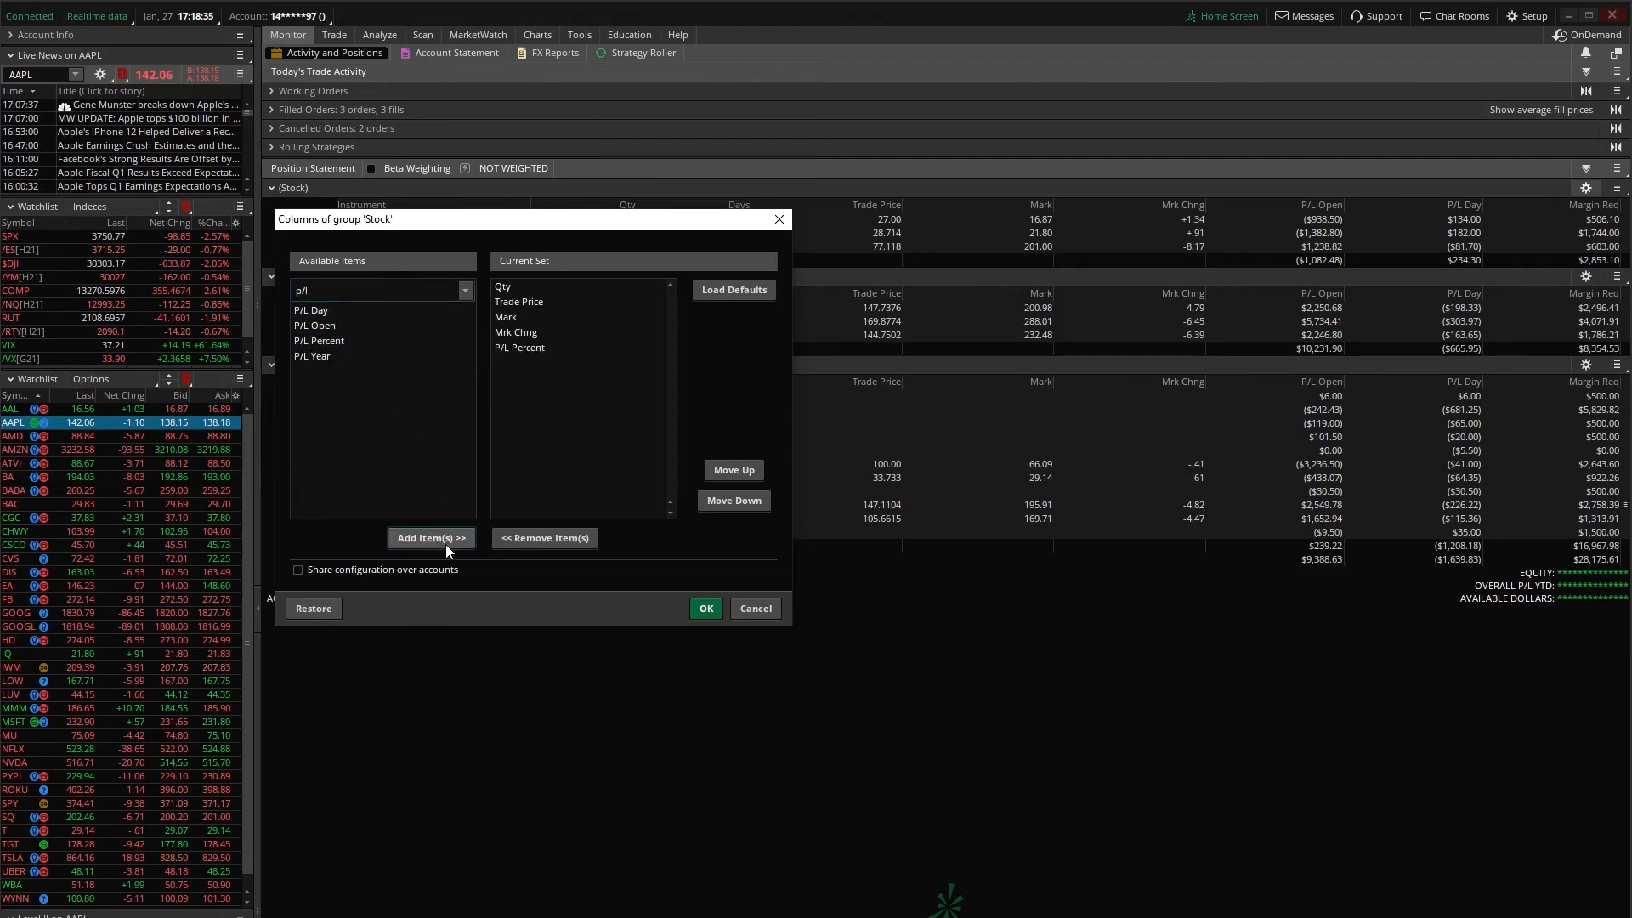
pyautogui.click(703, 608)
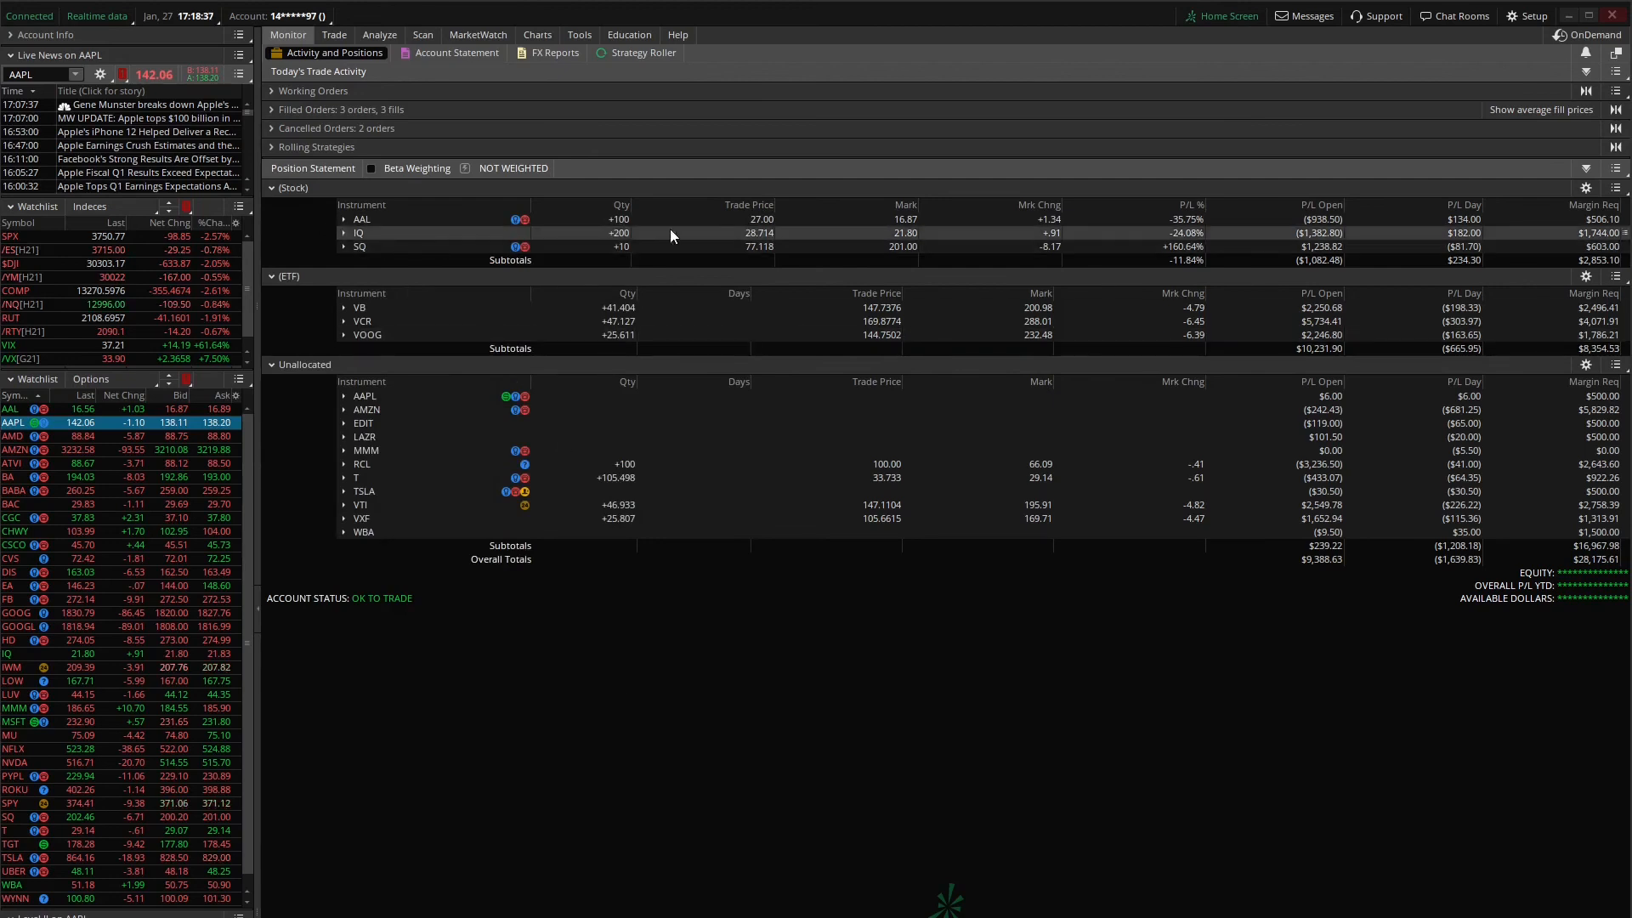